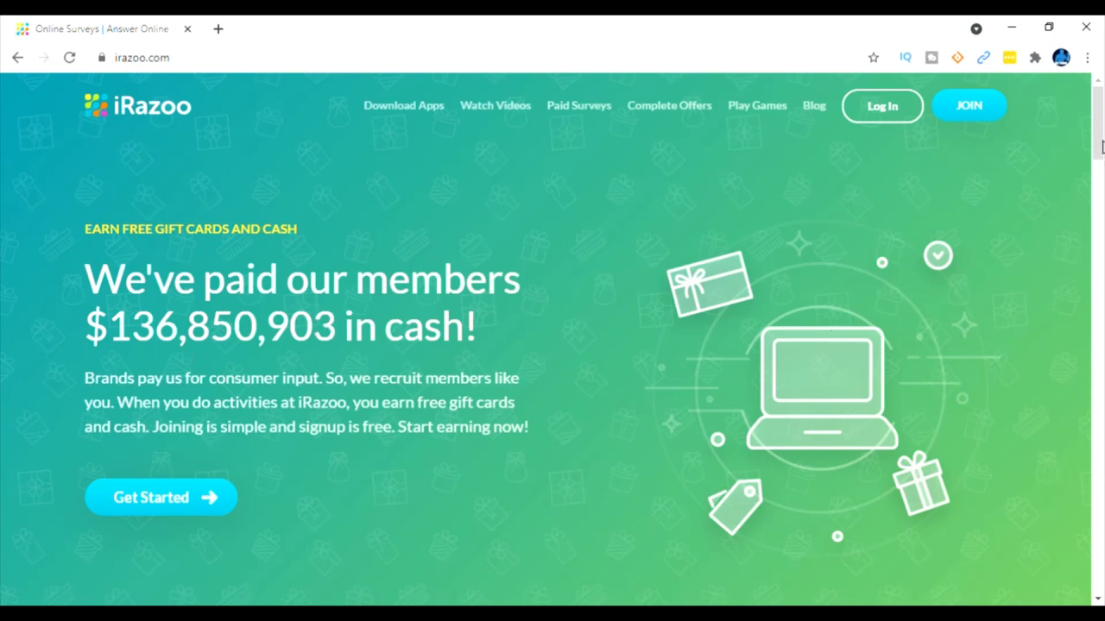
# Step: Sign in to the iRazoo account with saved credentials and reach the Rewards Store by country
pyautogui.scroll(-3)
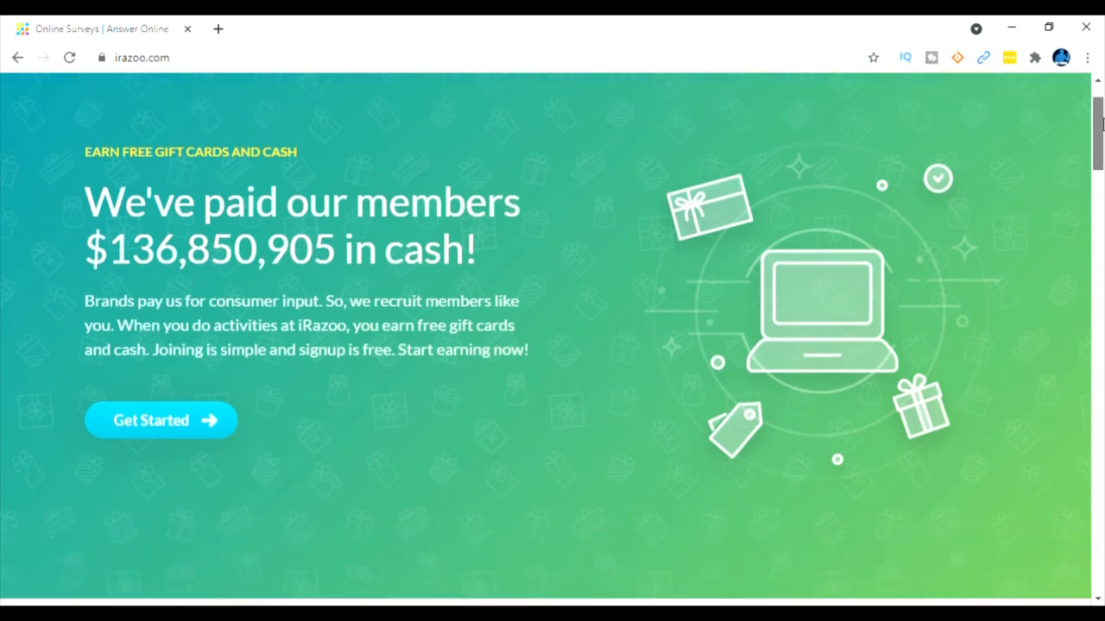
pyautogui.scroll(-3)
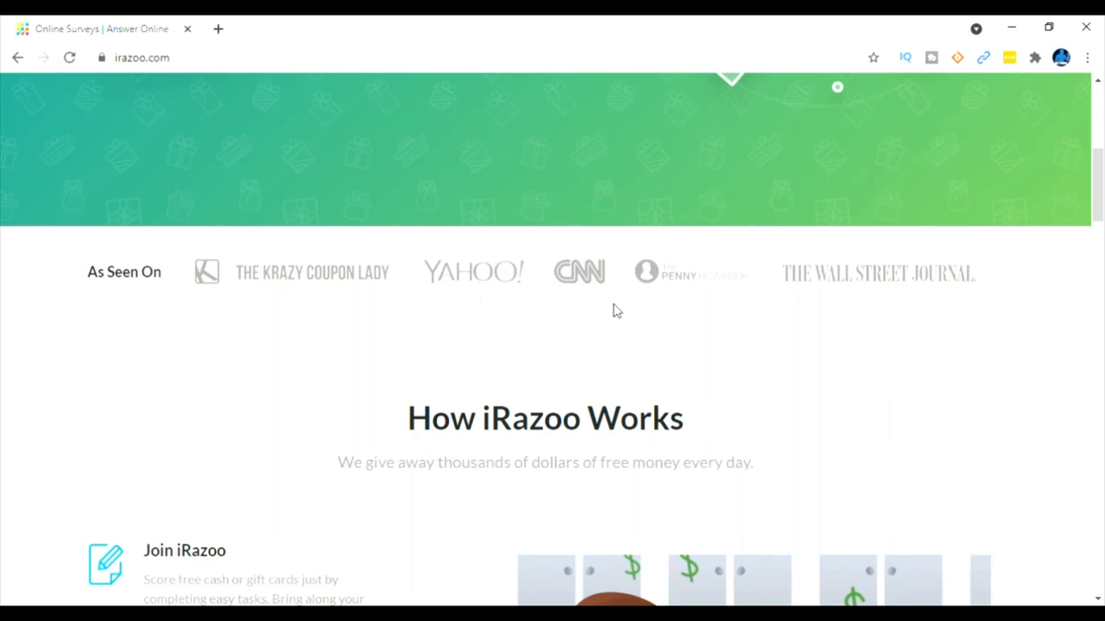
pyautogui.moveTo(988, 309)
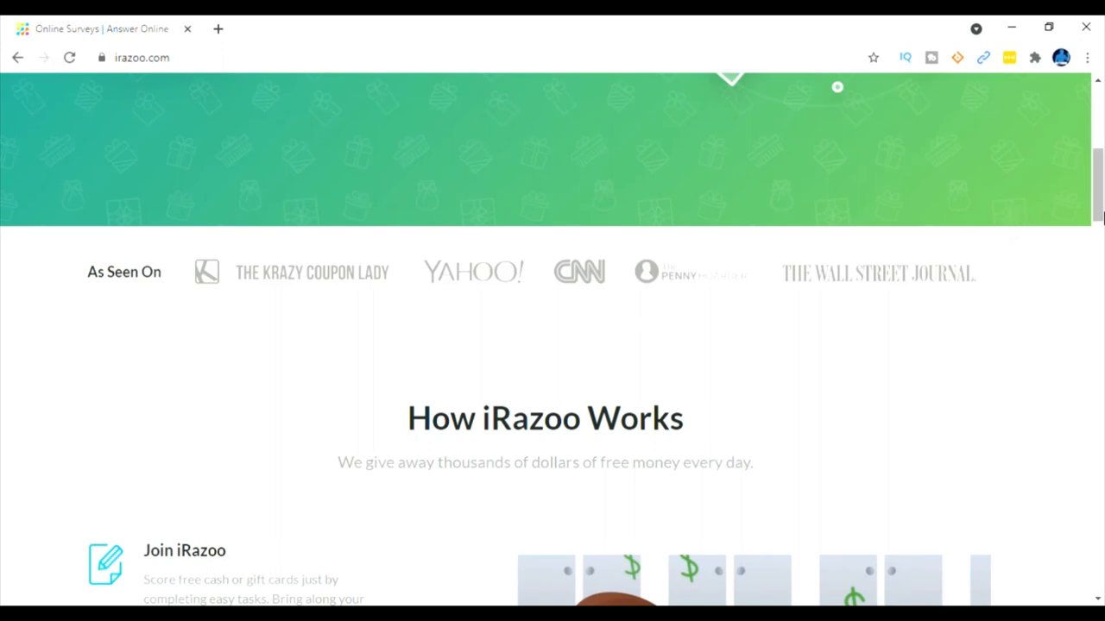
pyautogui.scroll(-3)
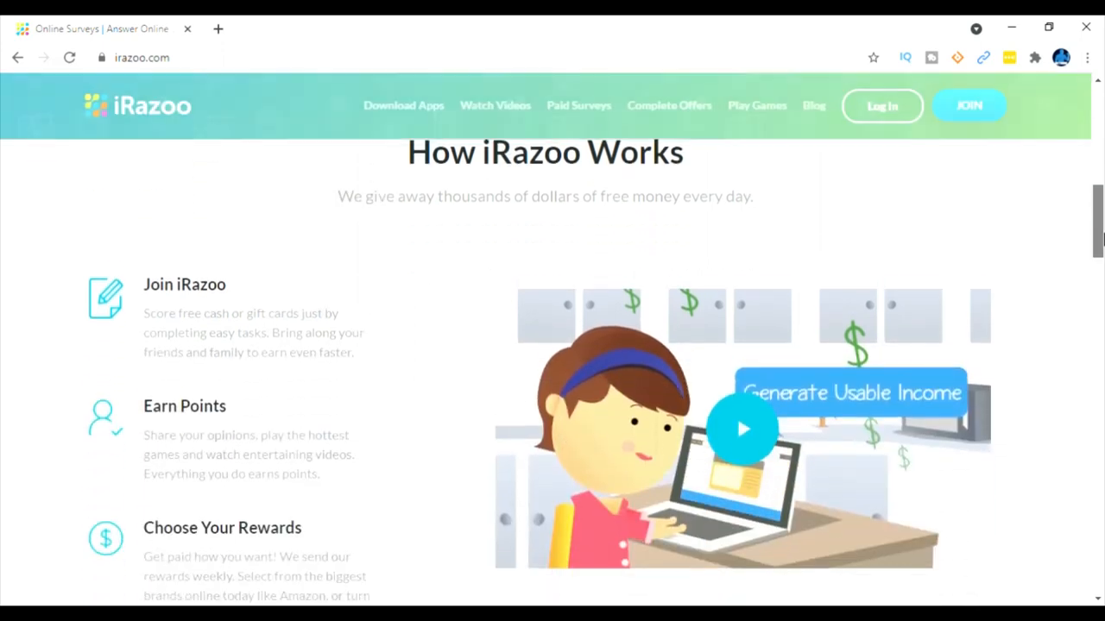
pyautogui.scroll(-3)
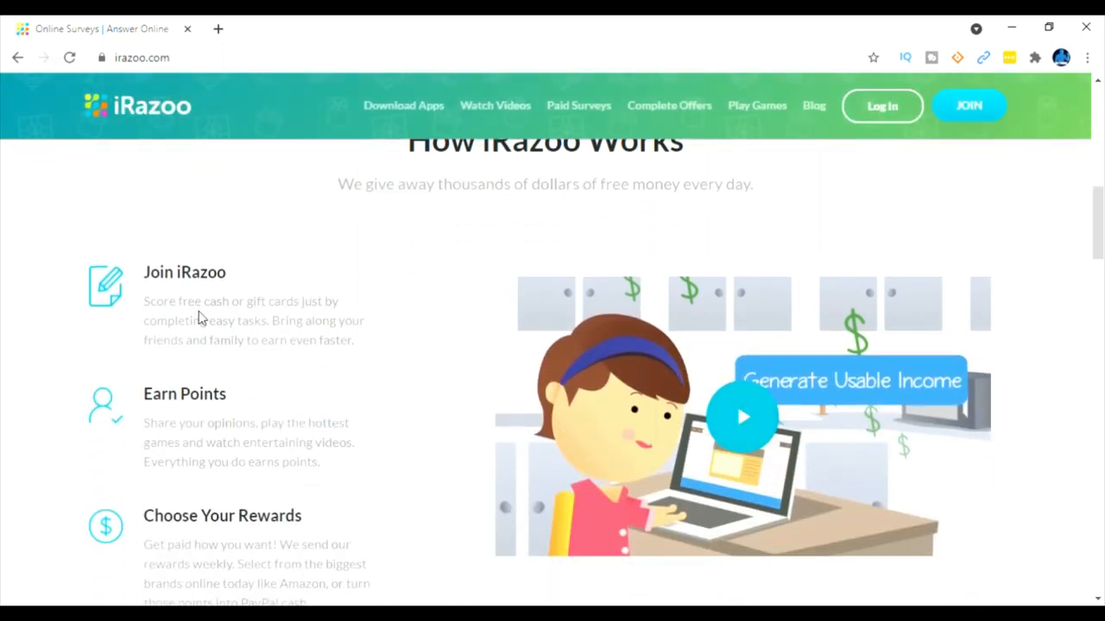
pyautogui.moveTo(300, 331)
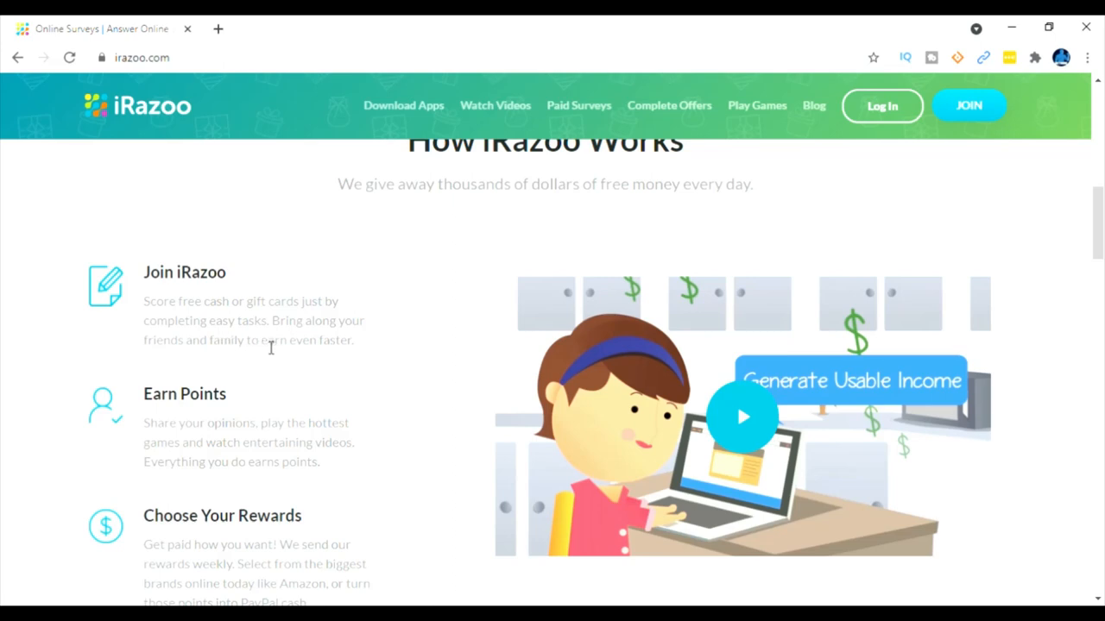
pyautogui.moveTo(190, 419)
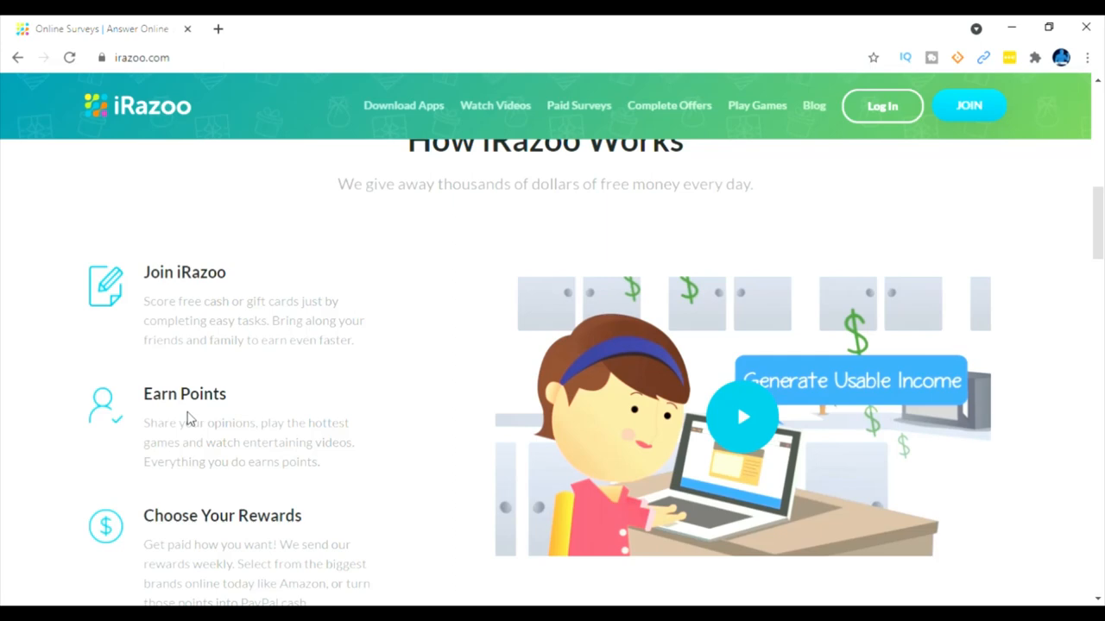
pyautogui.moveTo(280, 432)
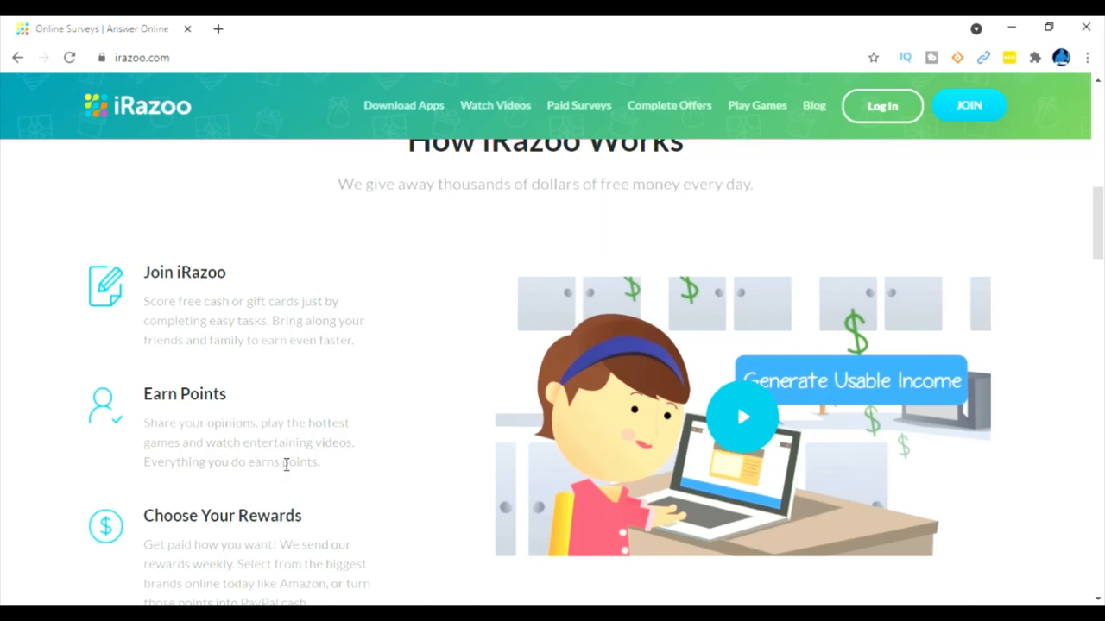
pyautogui.moveTo(332, 473)
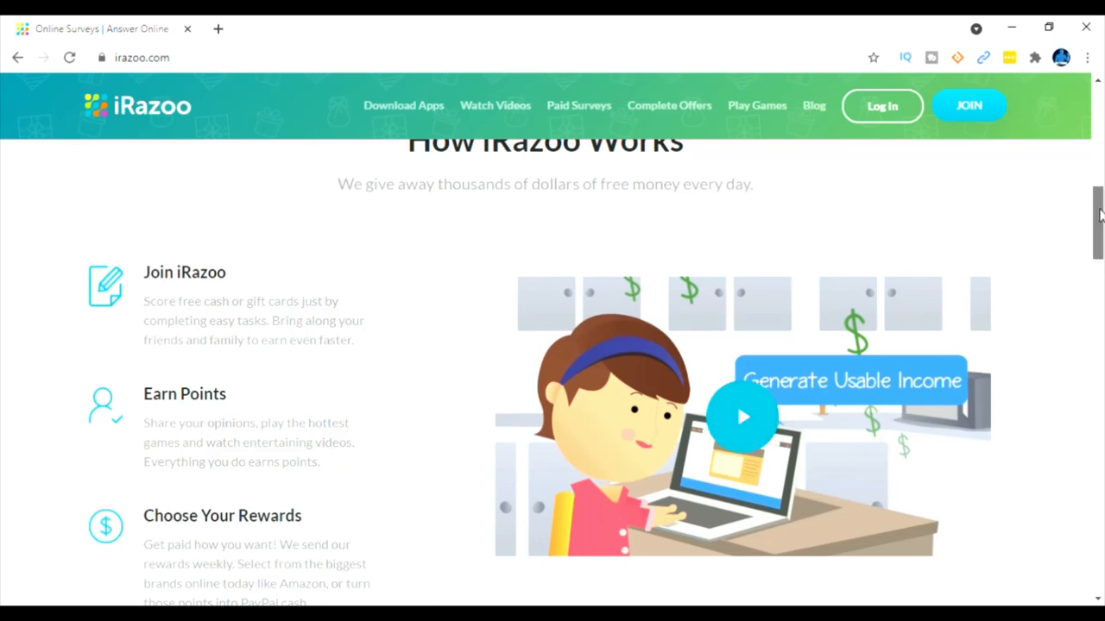
pyautogui.scroll(-3)
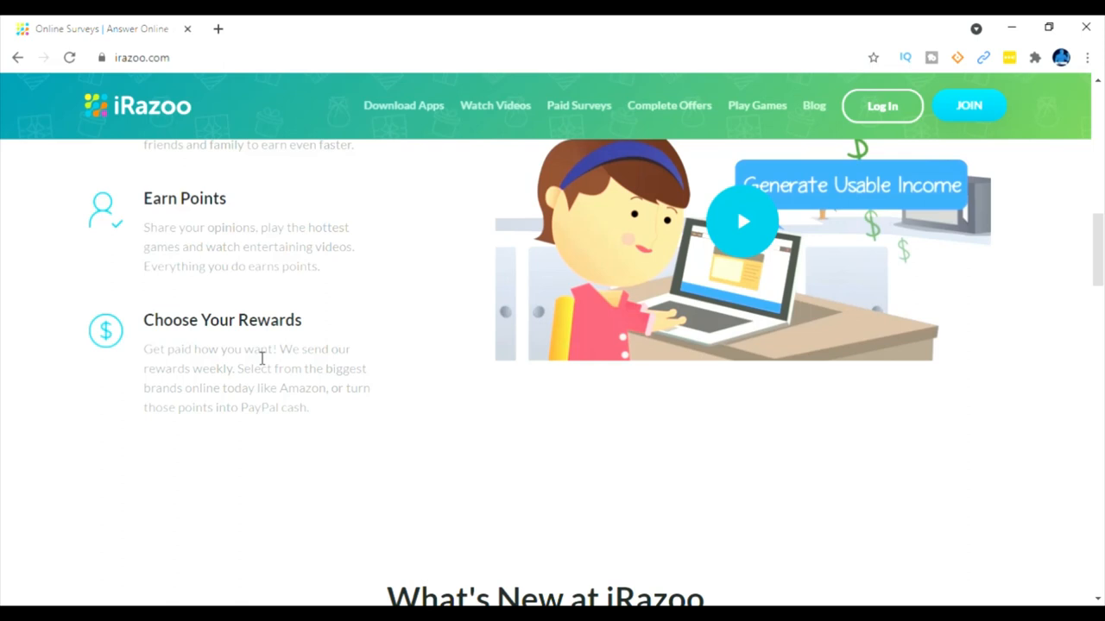
pyautogui.moveTo(362, 397)
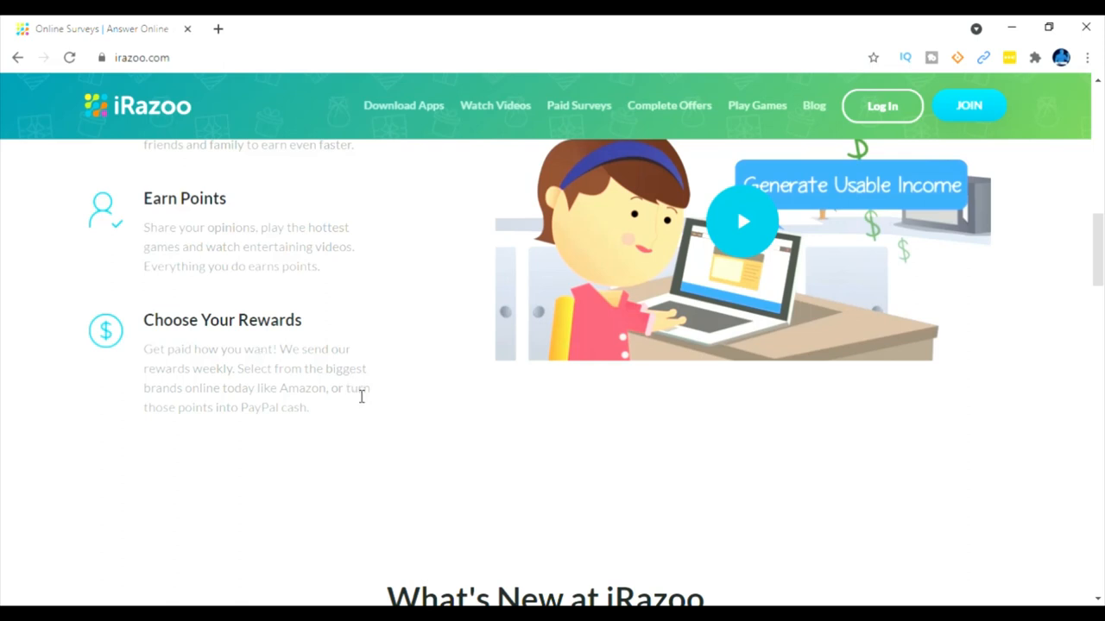
pyautogui.moveTo(283, 425)
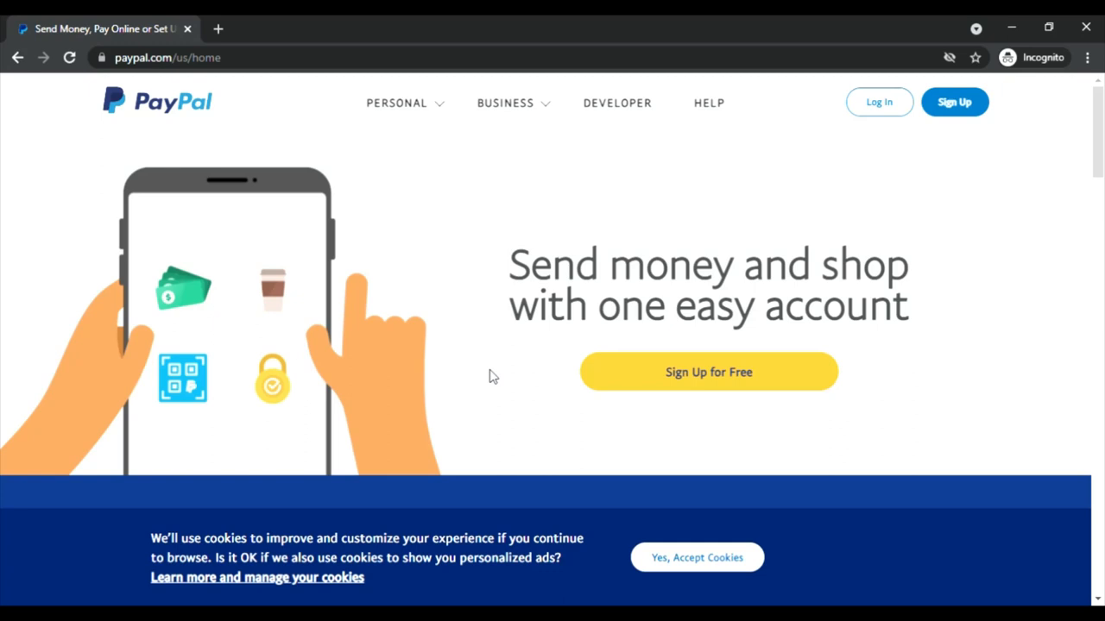
pyautogui.moveTo(666, 381)
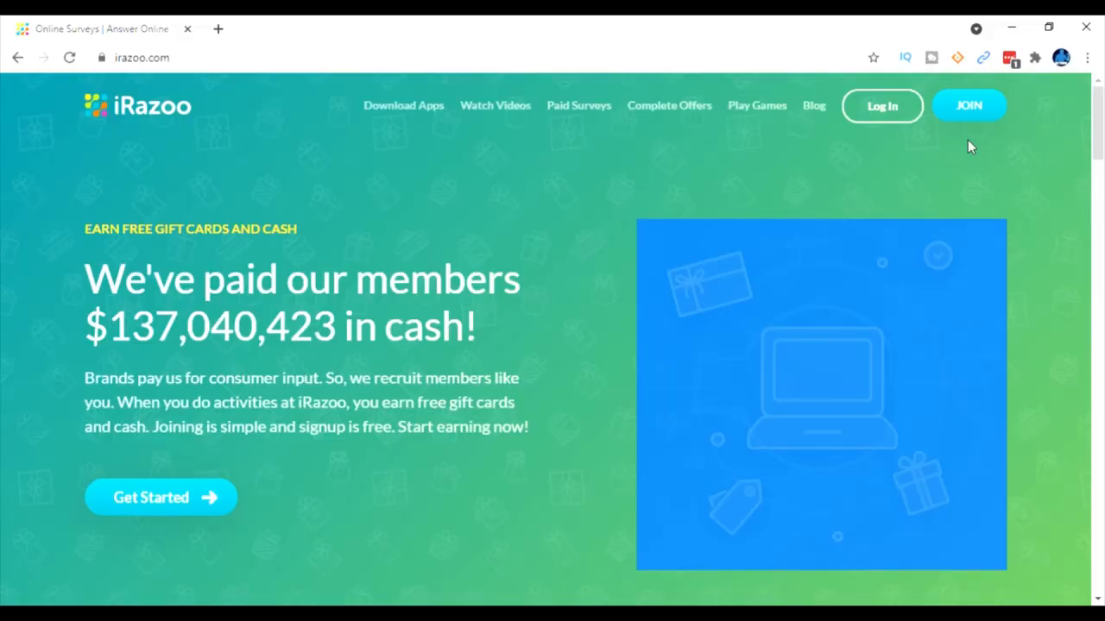
pyautogui.moveTo(969, 117)
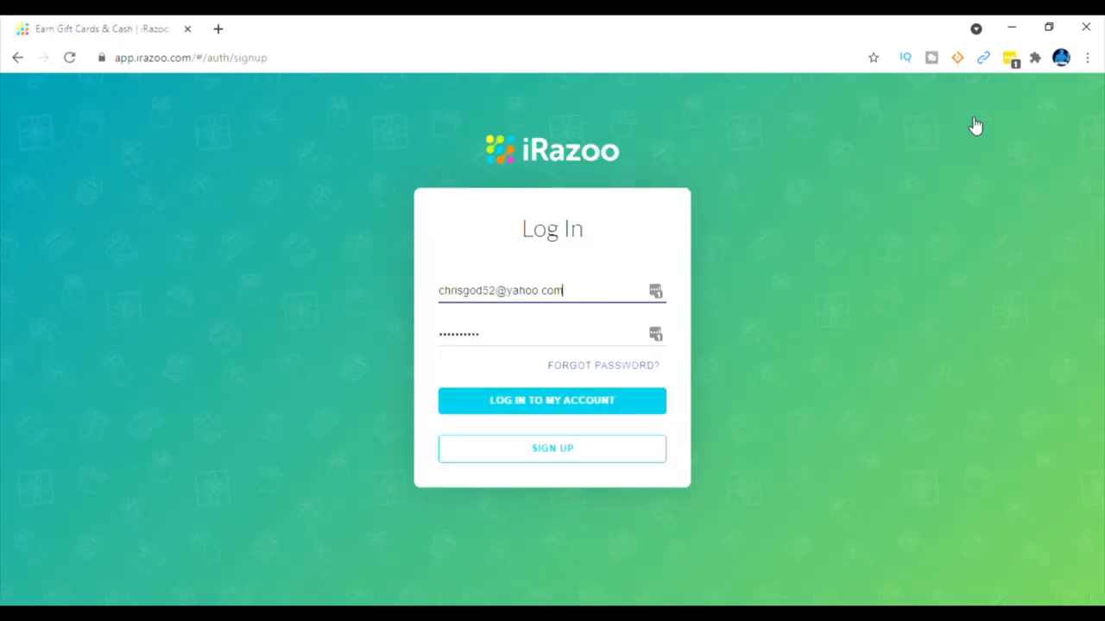
pyautogui.moveTo(675, 400)
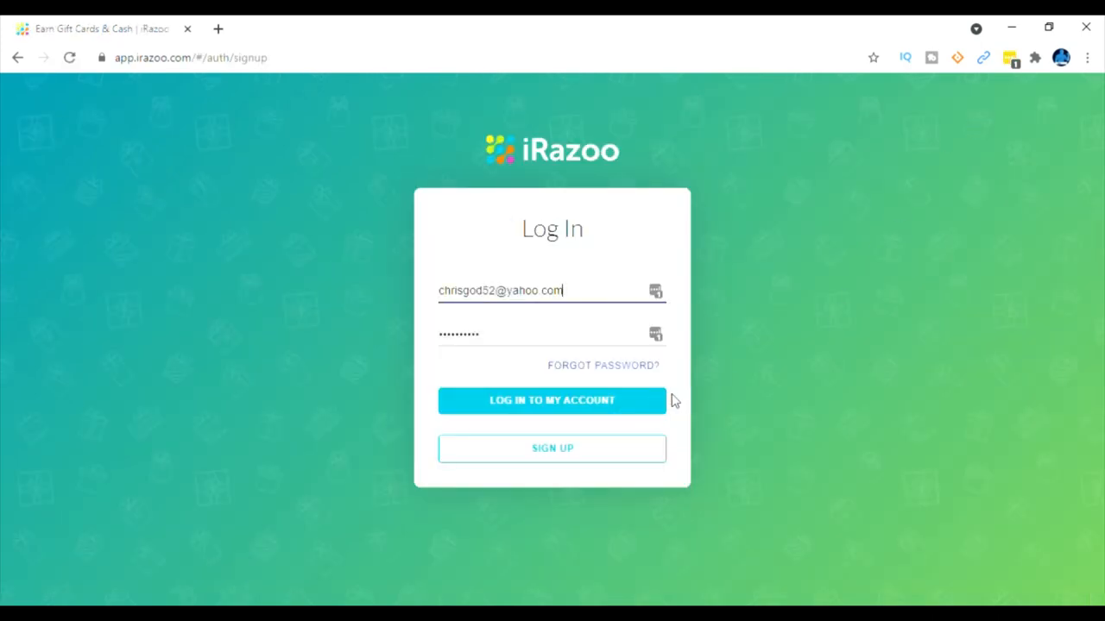
pyautogui.click(552, 400)
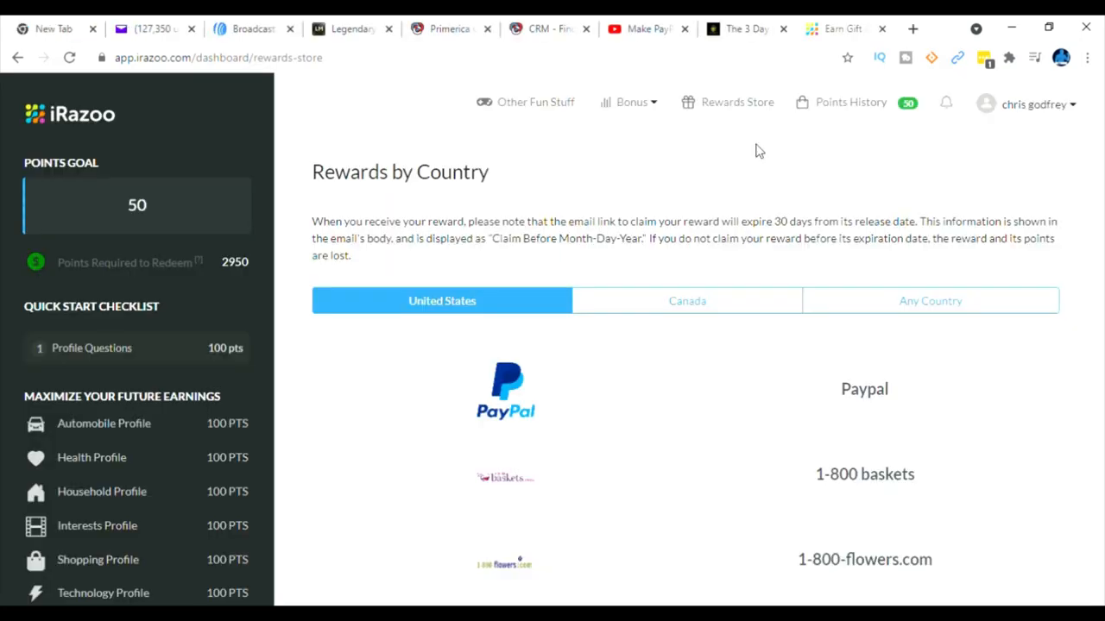
pyautogui.moveTo(749, 112)
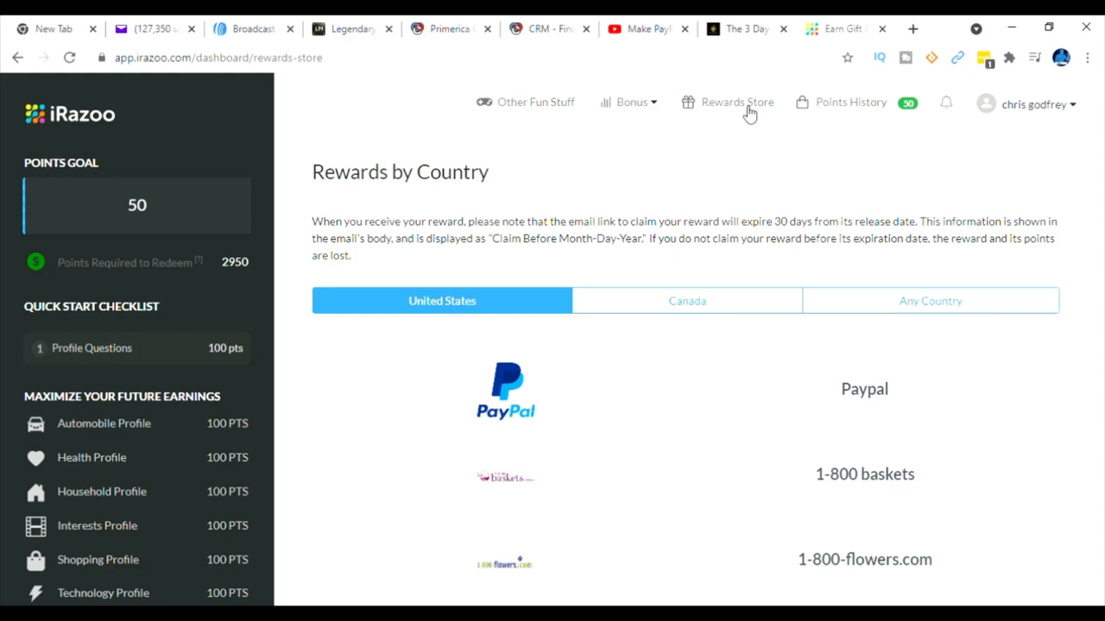
pyautogui.moveTo(560, 394)
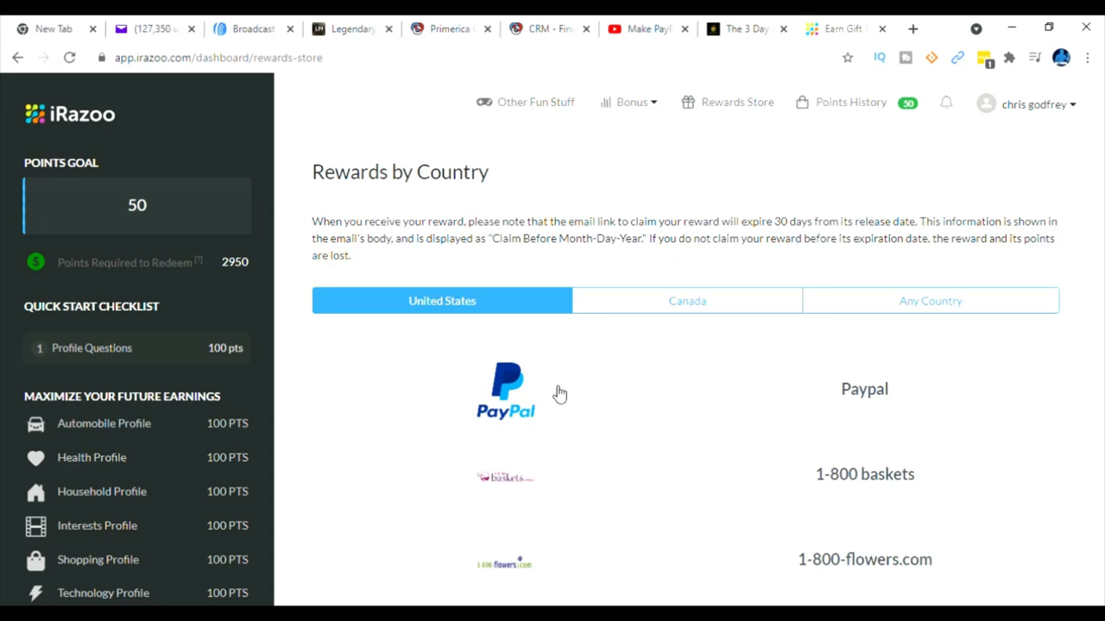
pyautogui.scroll(-3)
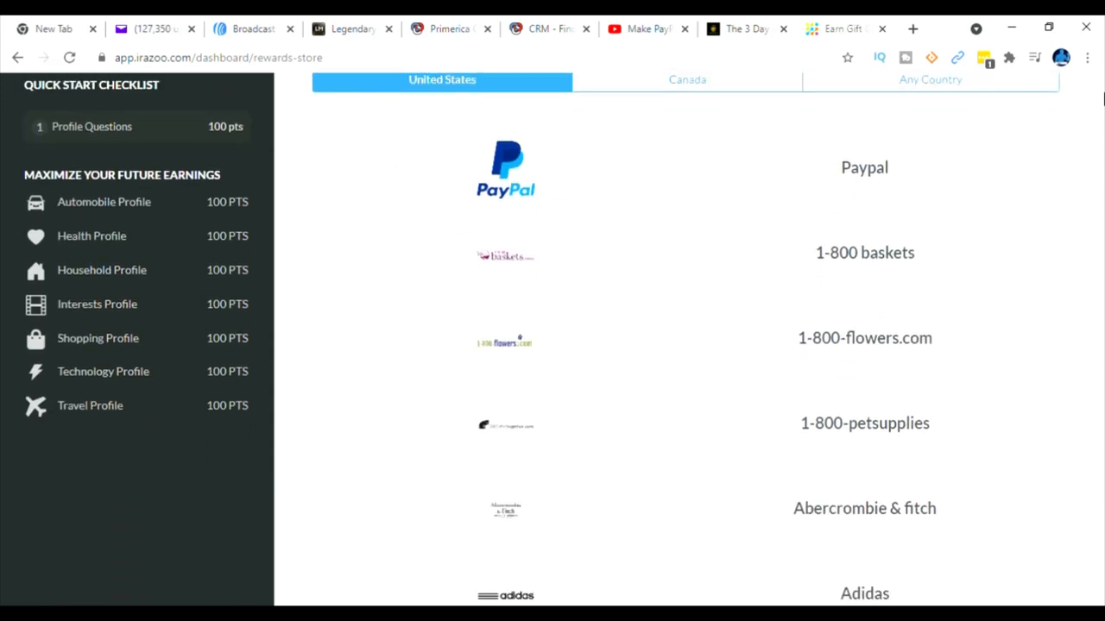
pyautogui.scroll(-3)
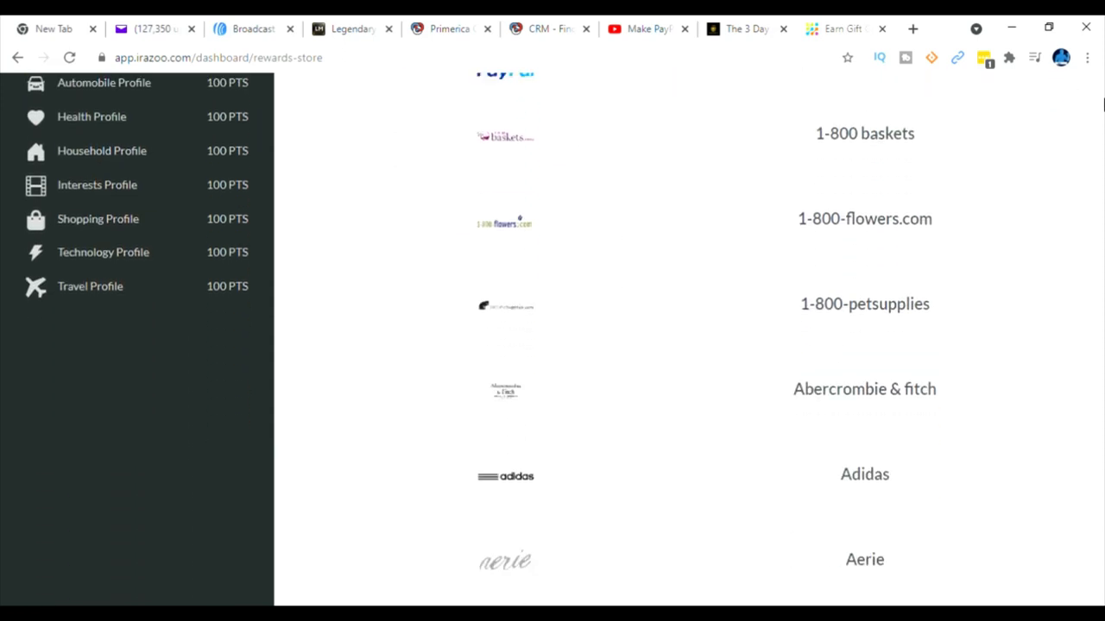
pyautogui.scroll(-3)
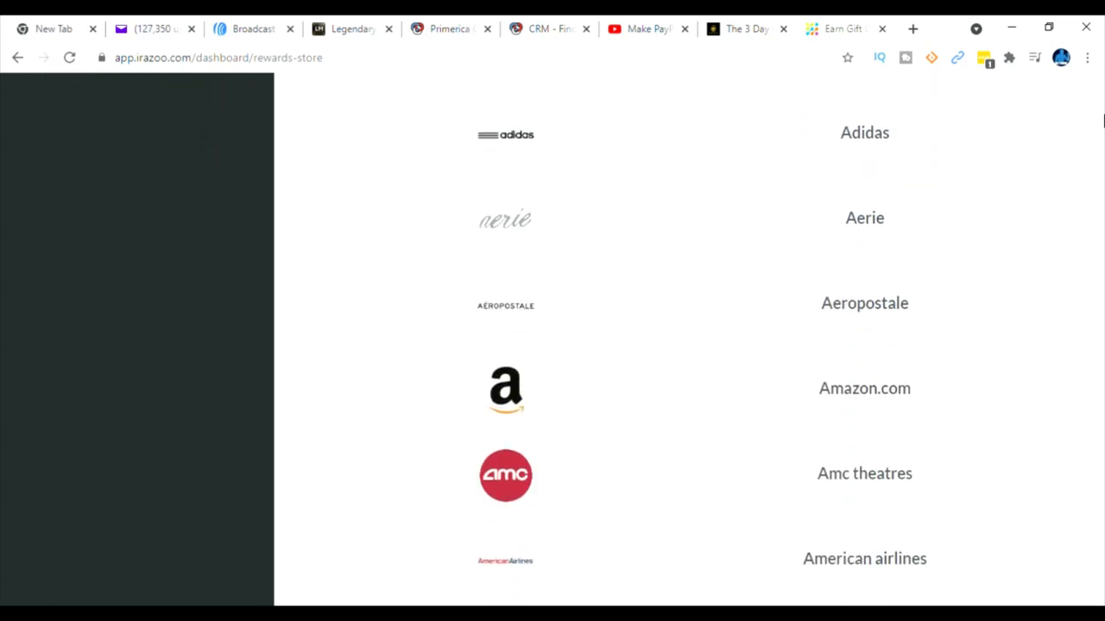
pyautogui.scroll(-3)
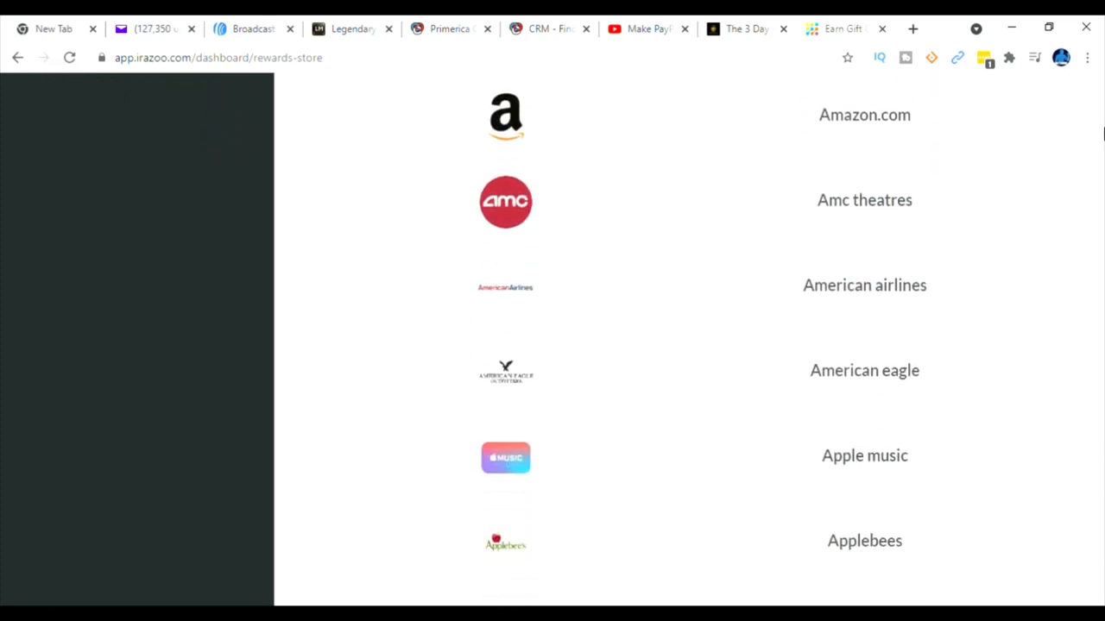
pyautogui.scroll(-3)
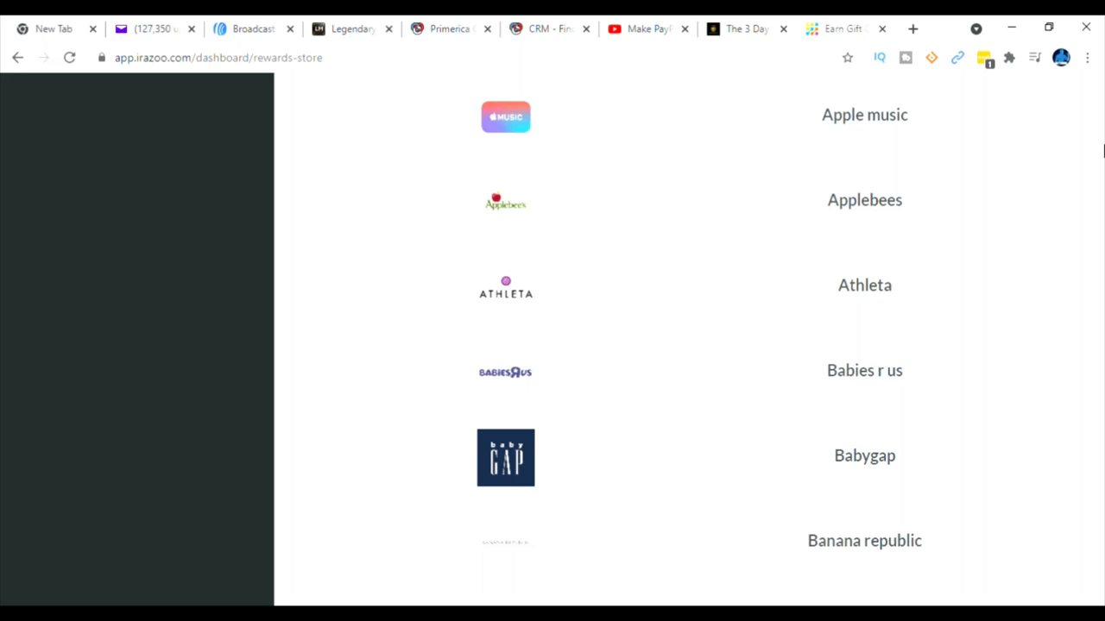
pyautogui.scroll(-3)
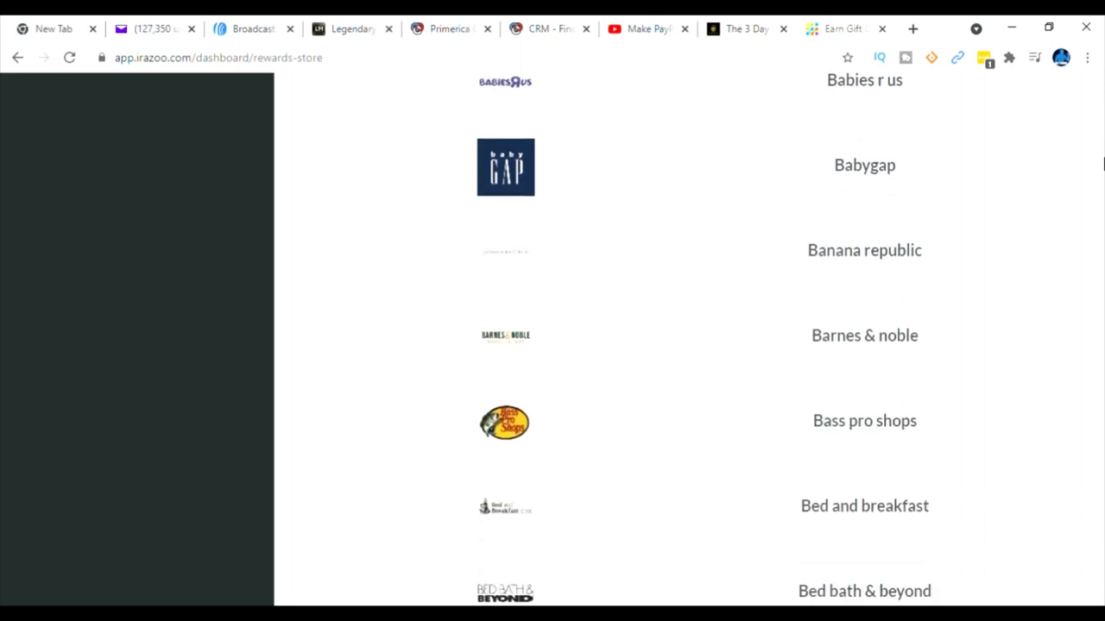
pyautogui.scroll(-3)
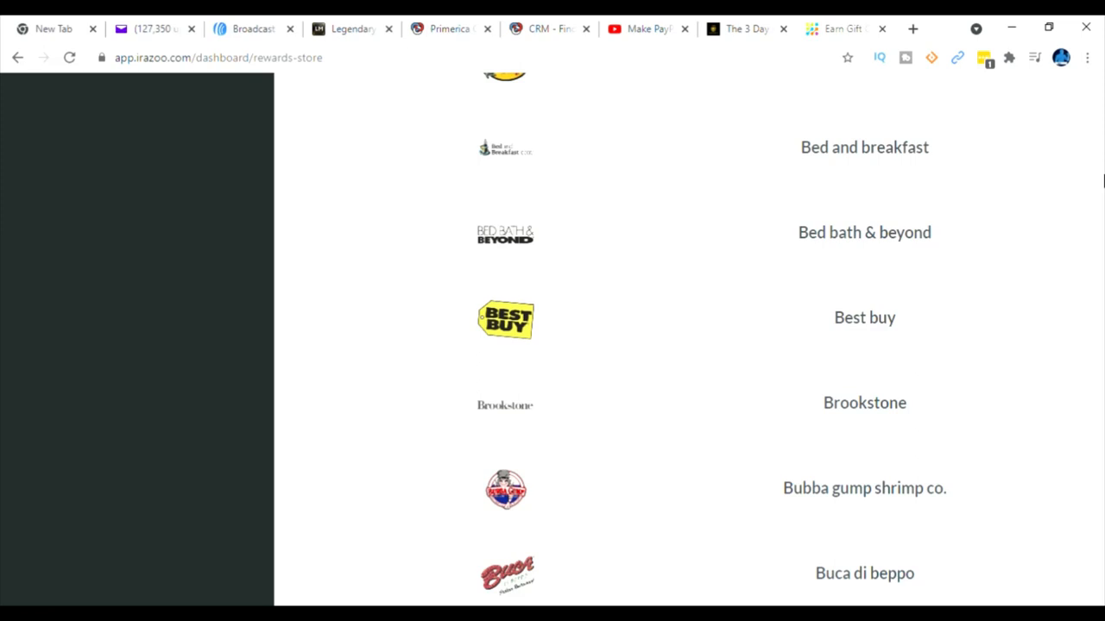
pyautogui.scroll(3)
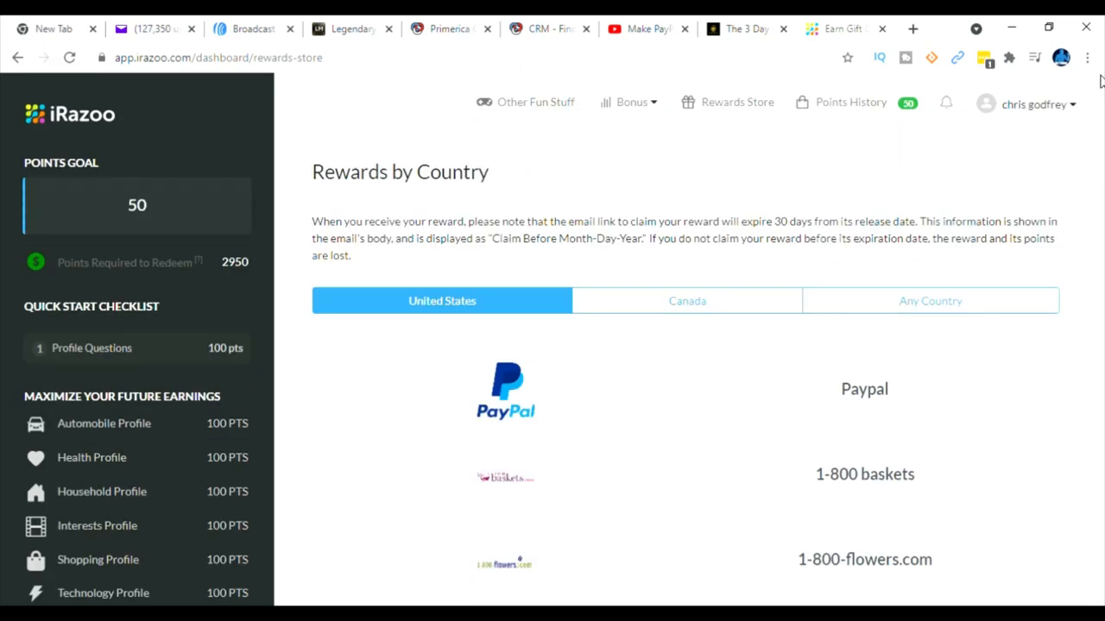
pyautogui.moveTo(593, 399)
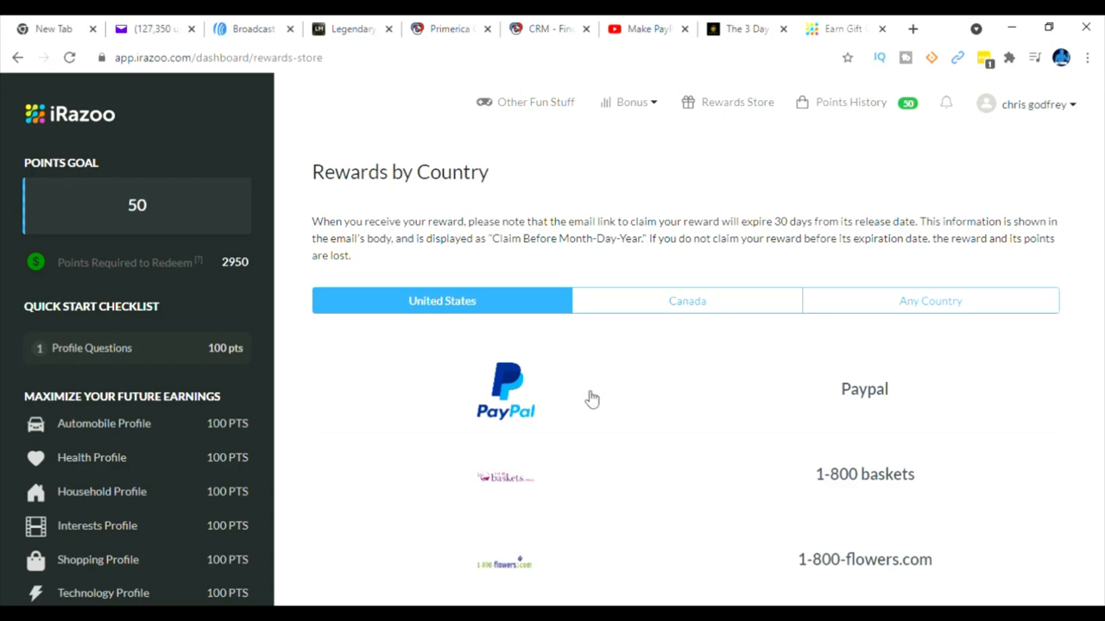
# Step: Show the PayPal payouts: $5, $20 and $50 for 3,000, 12,000 and 30,000 points
pyautogui.click(504, 390)
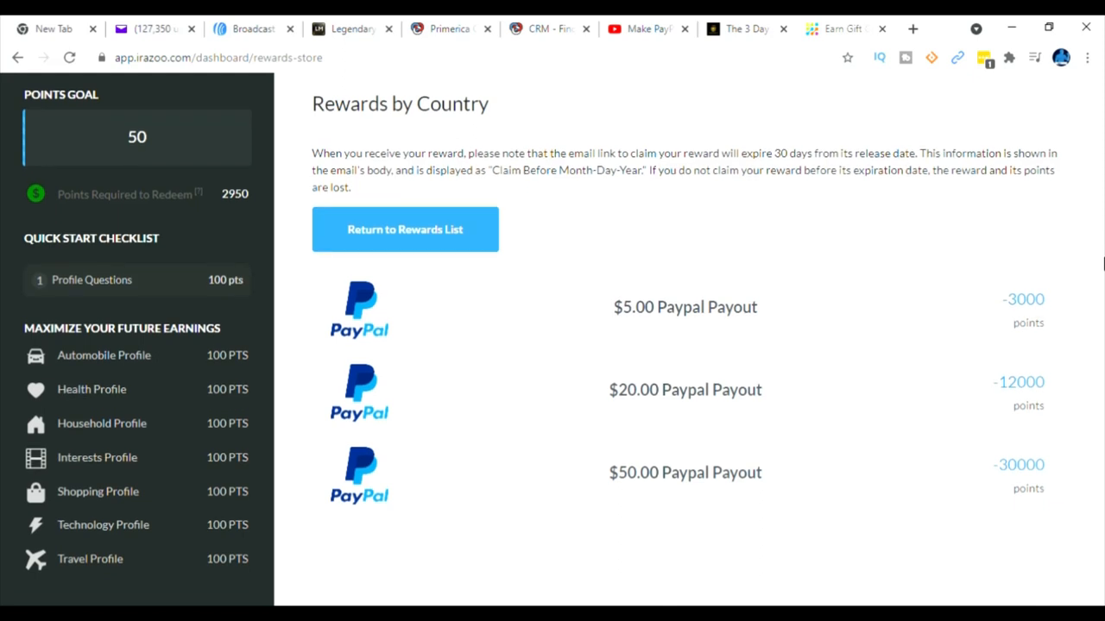
pyautogui.moveTo(726, 328)
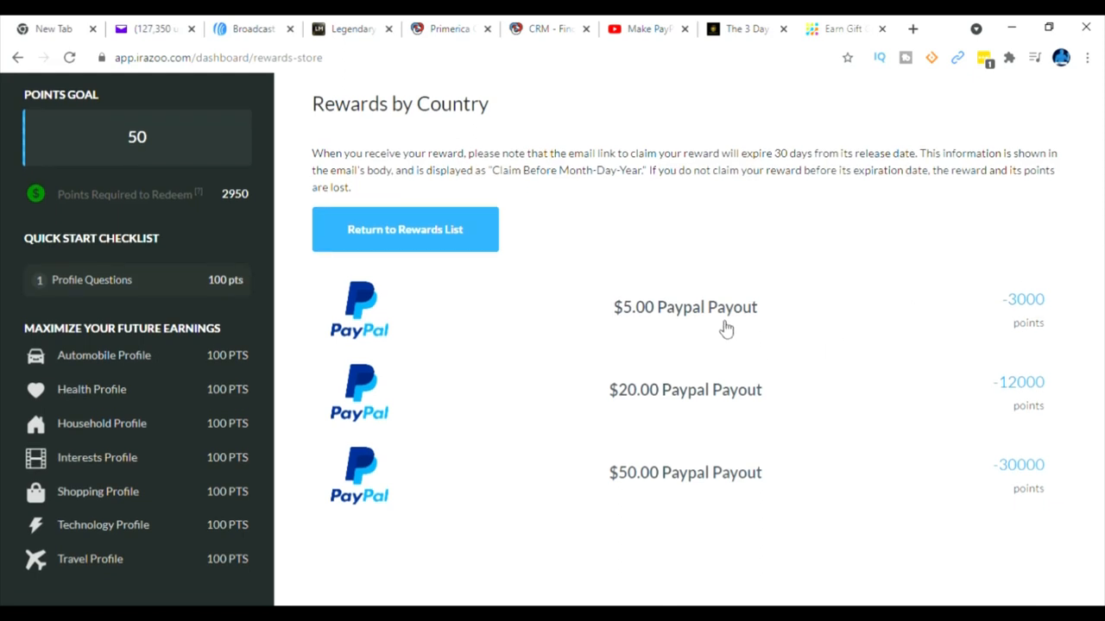
pyautogui.moveTo(1020, 308)
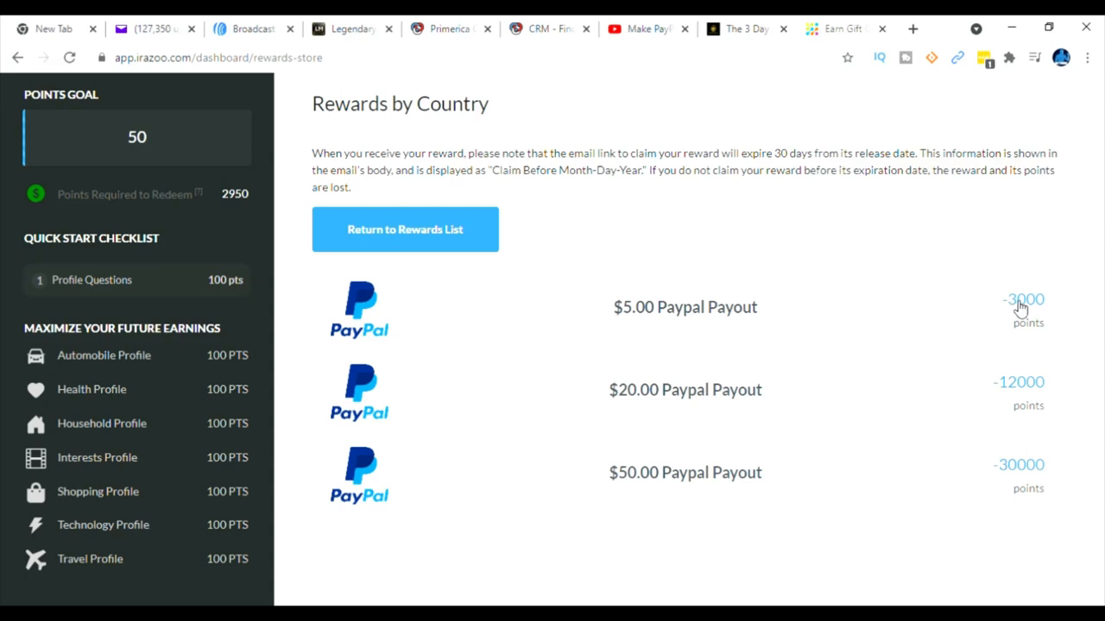
pyautogui.moveTo(740, 394)
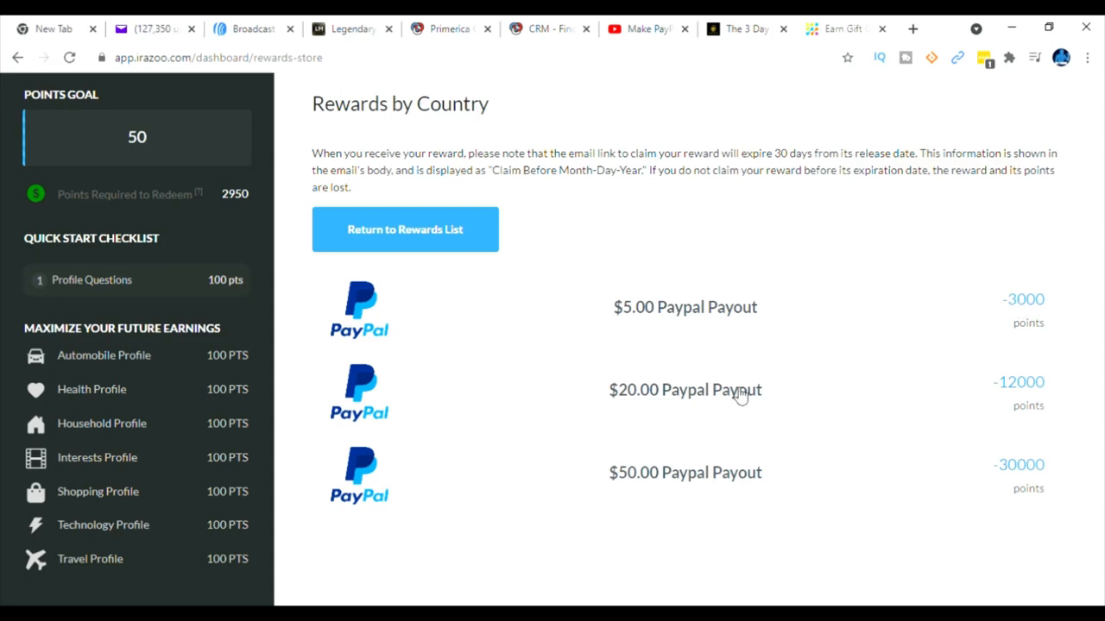
pyautogui.moveTo(1102, 223)
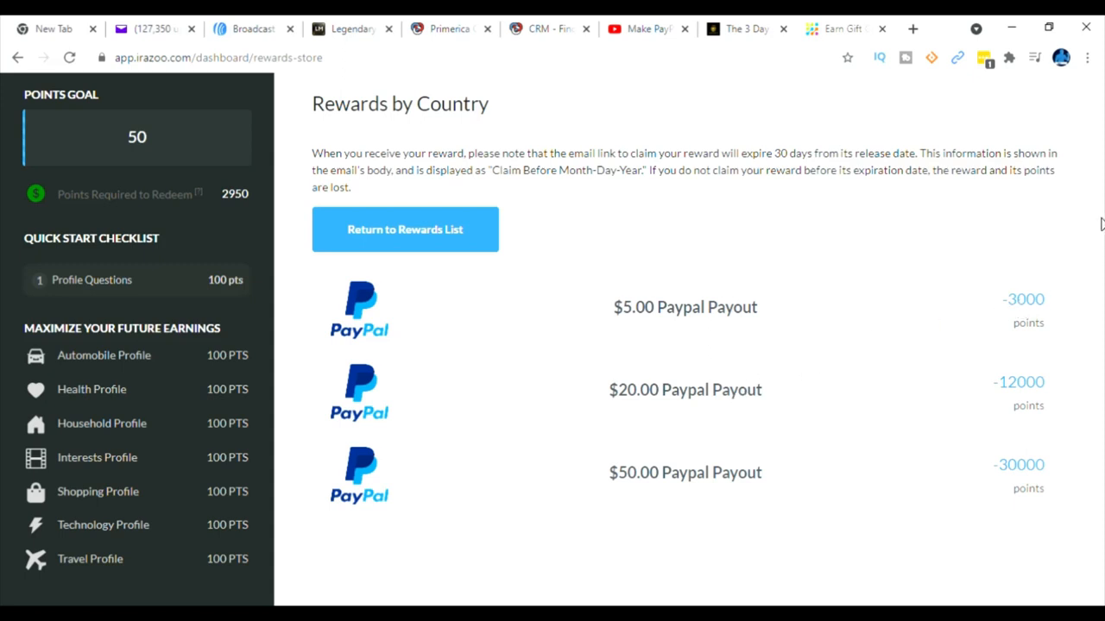
pyautogui.scroll(-3)
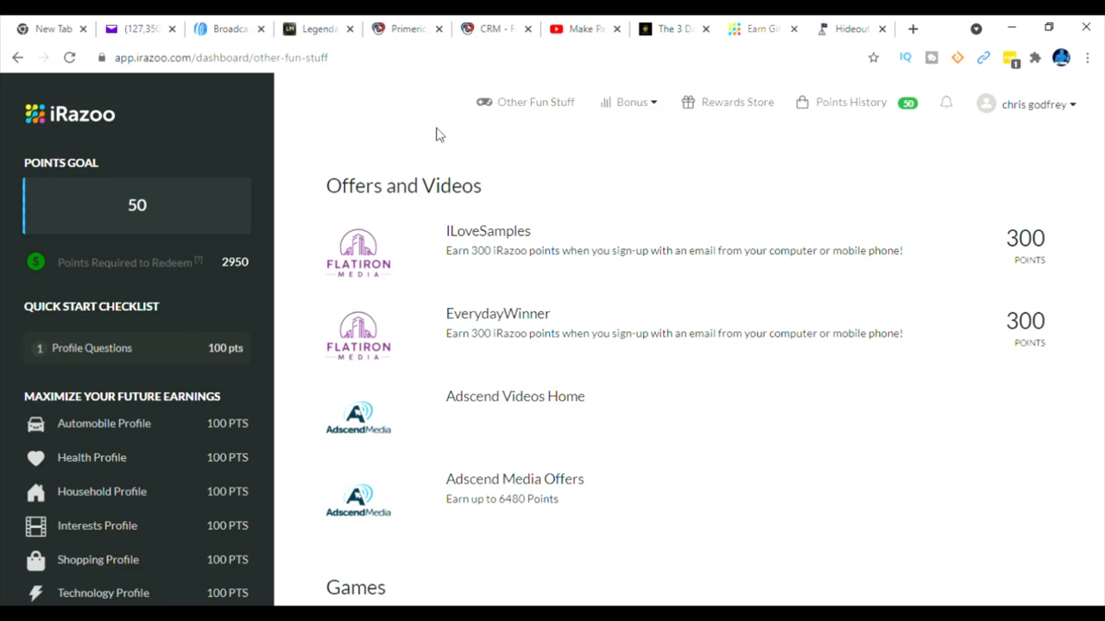
pyautogui.moveTo(552, 118)
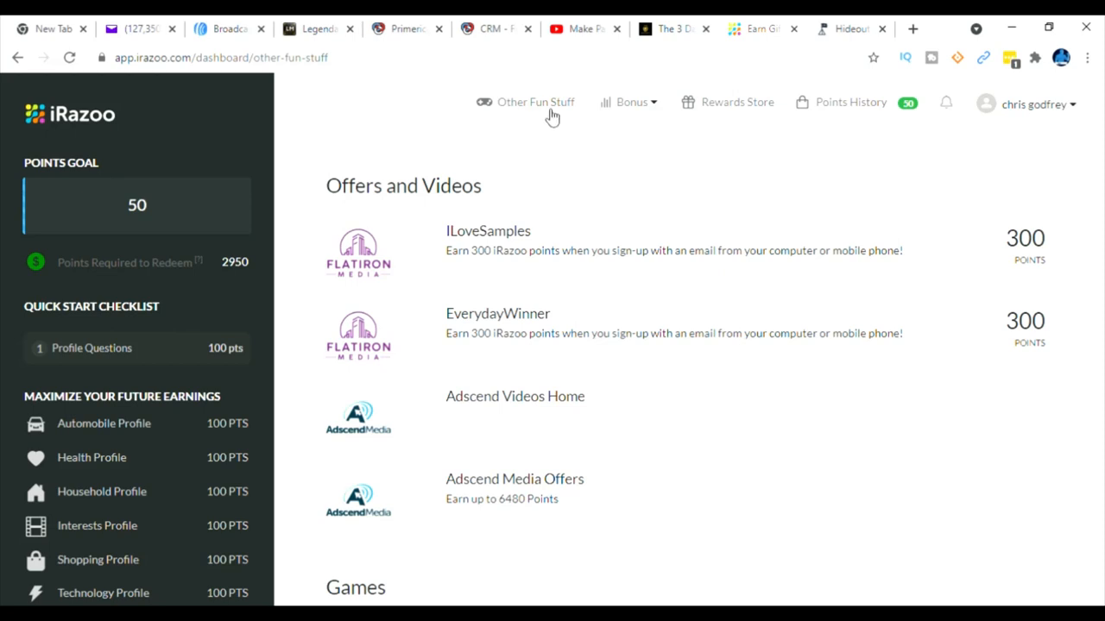
pyautogui.moveTo(550, 119)
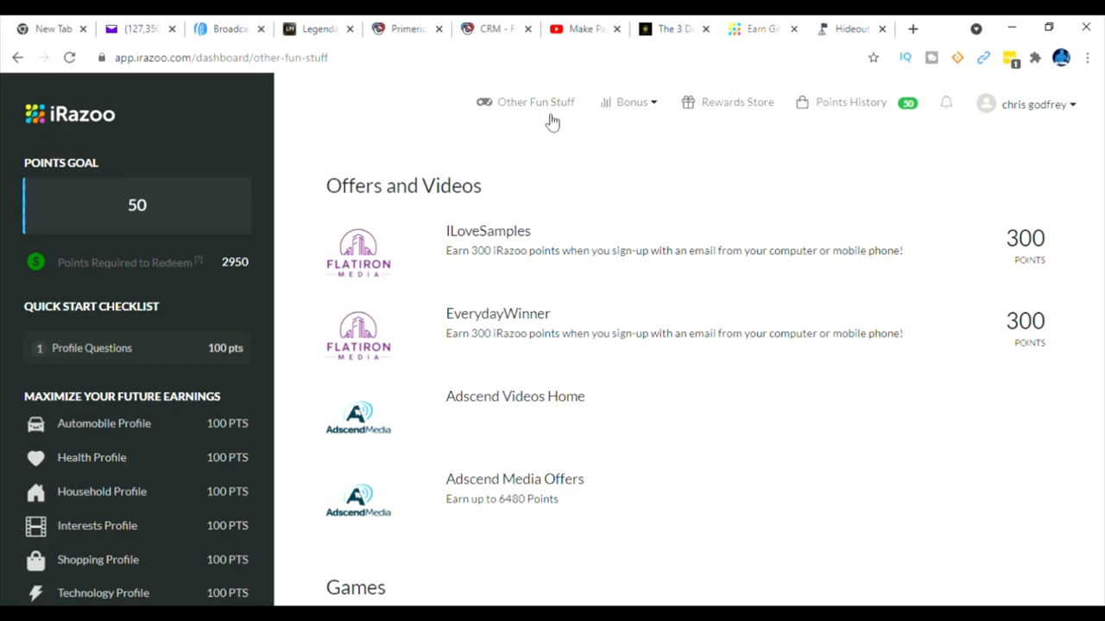
pyautogui.moveTo(649, 259)
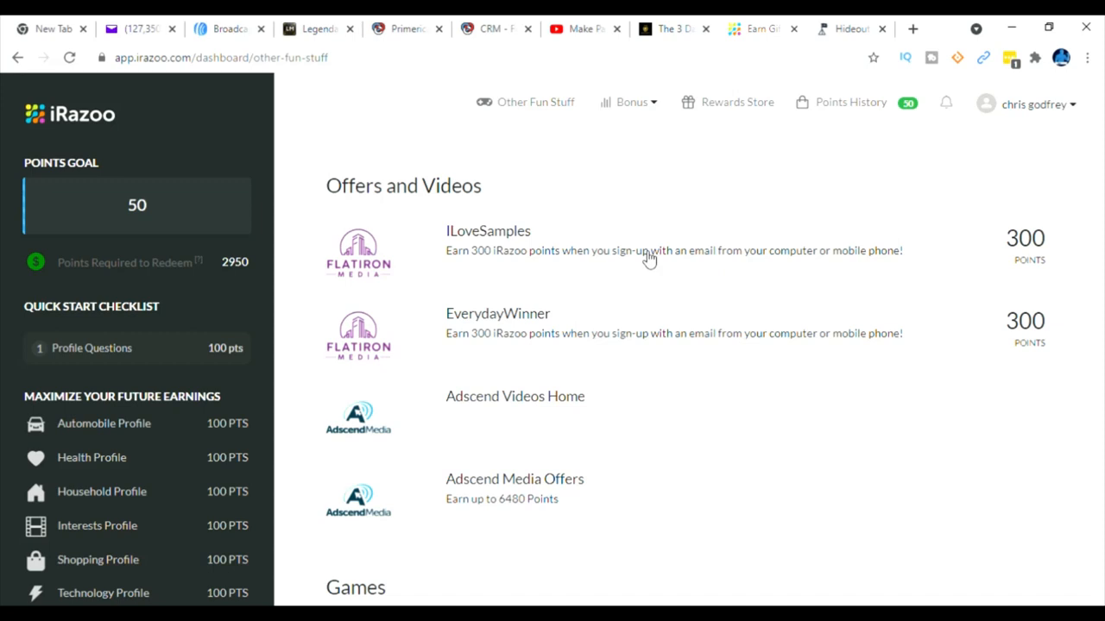
pyautogui.moveTo(573, 438)
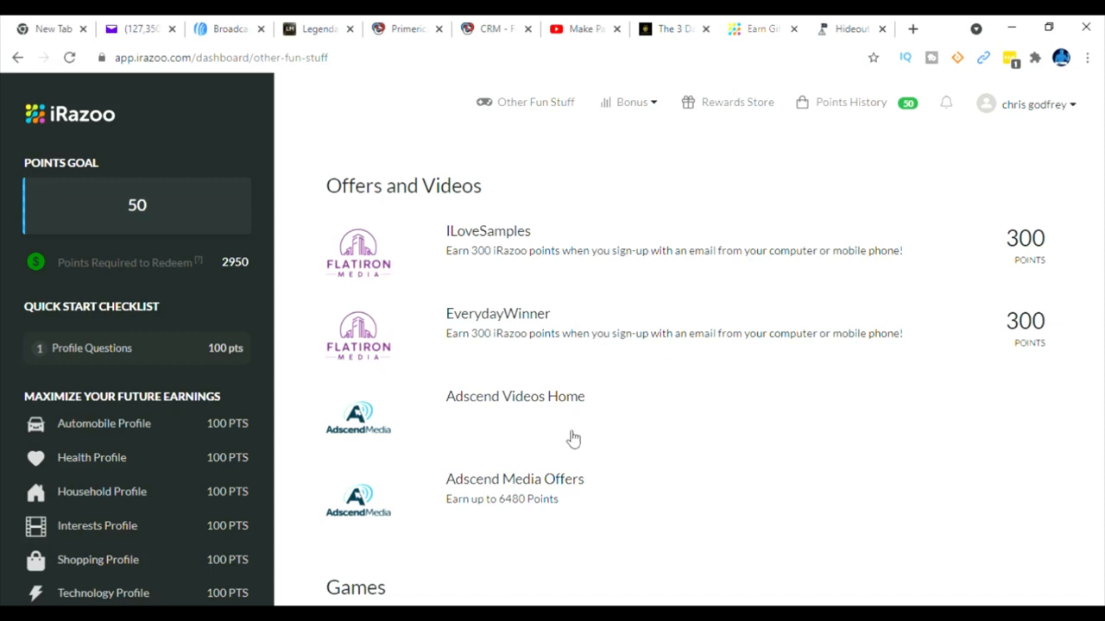
pyautogui.moveTo(524, 487)
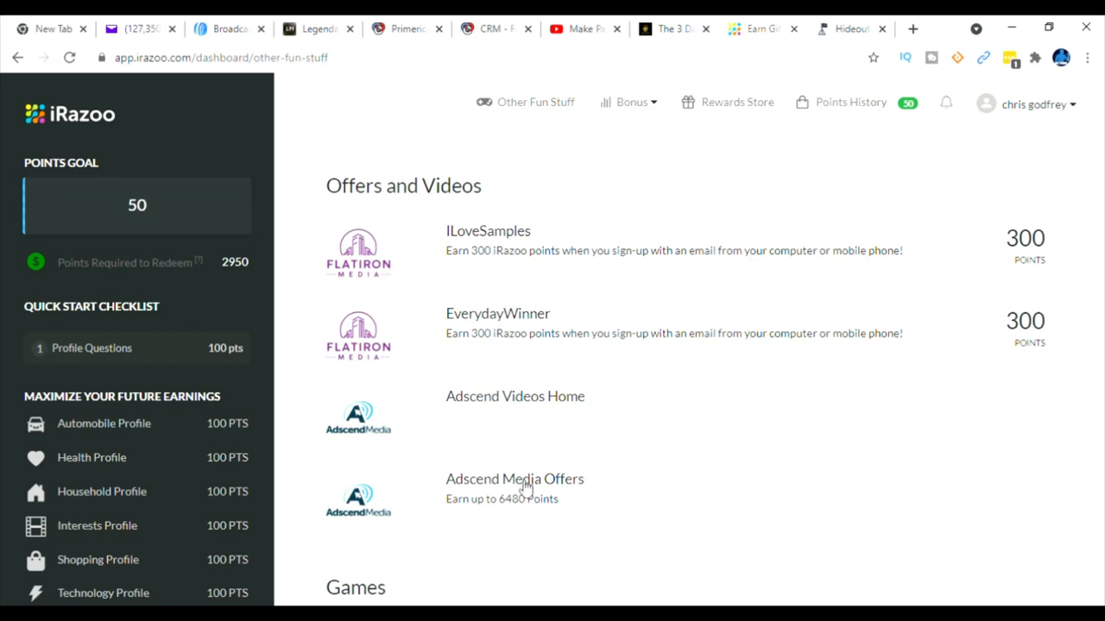
pyautogui.moveTo(527, 490)
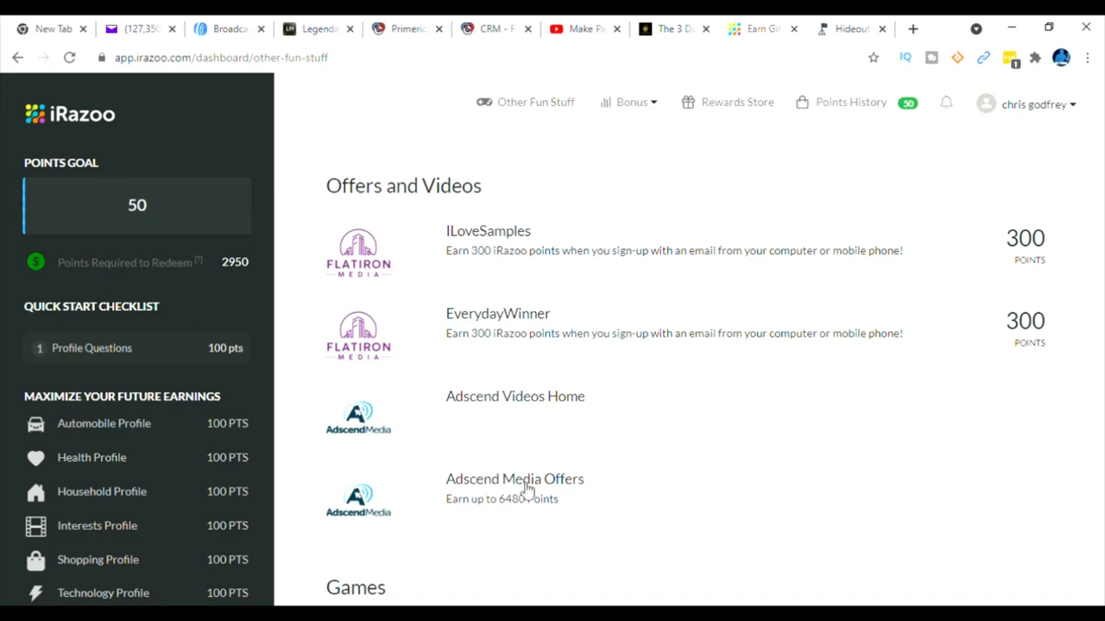
pyautogui.moveTo(525, 504)
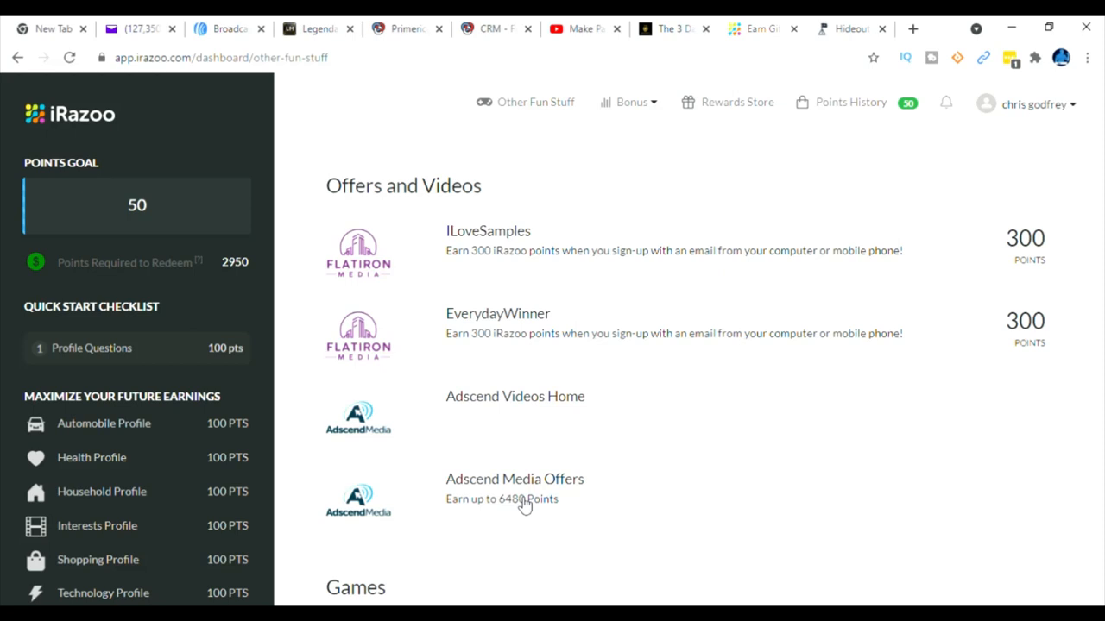
pyautogui.moveTo(524, 509)
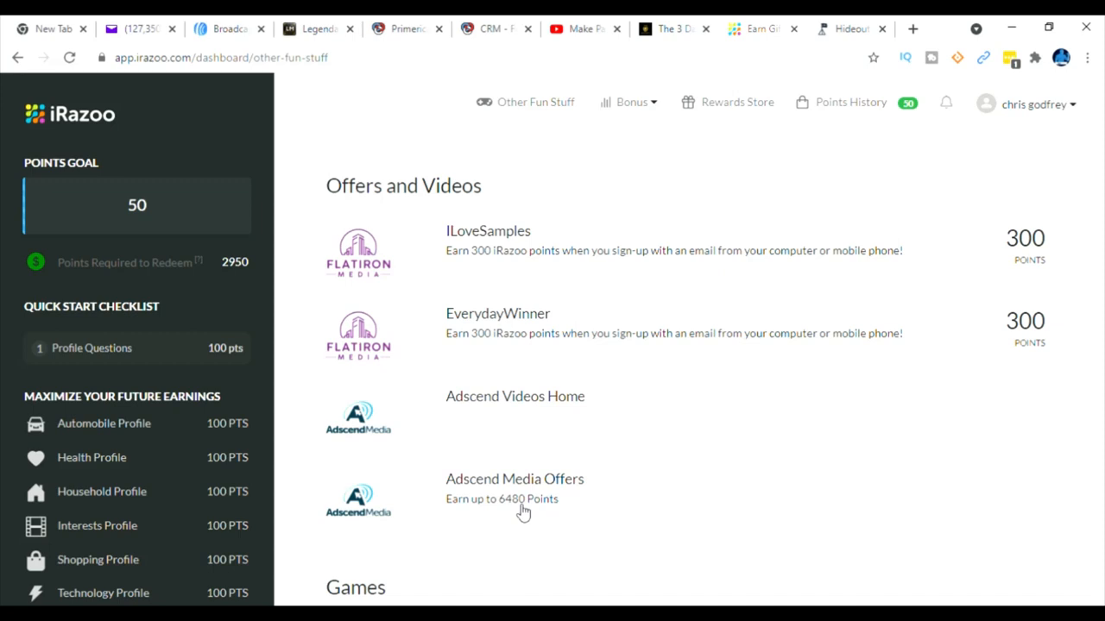
pyautogui.moveTo(680, 514)
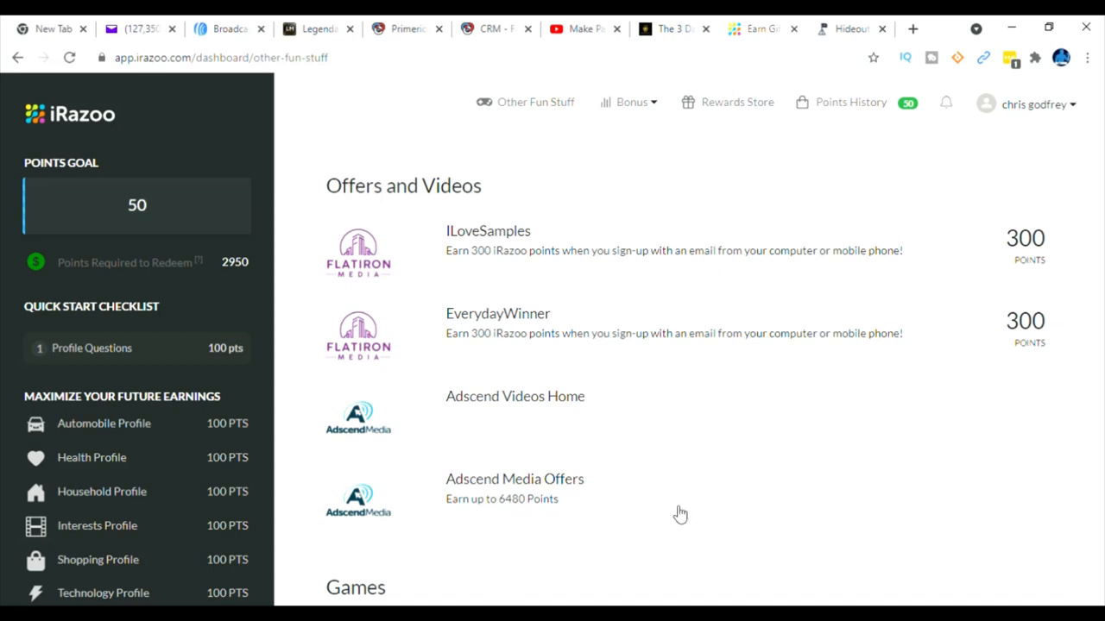
# Step: Scroll the Offers and Videos list to the Games section with Arkadium's 500-point daily offer
pyautogui.scroll(-3)
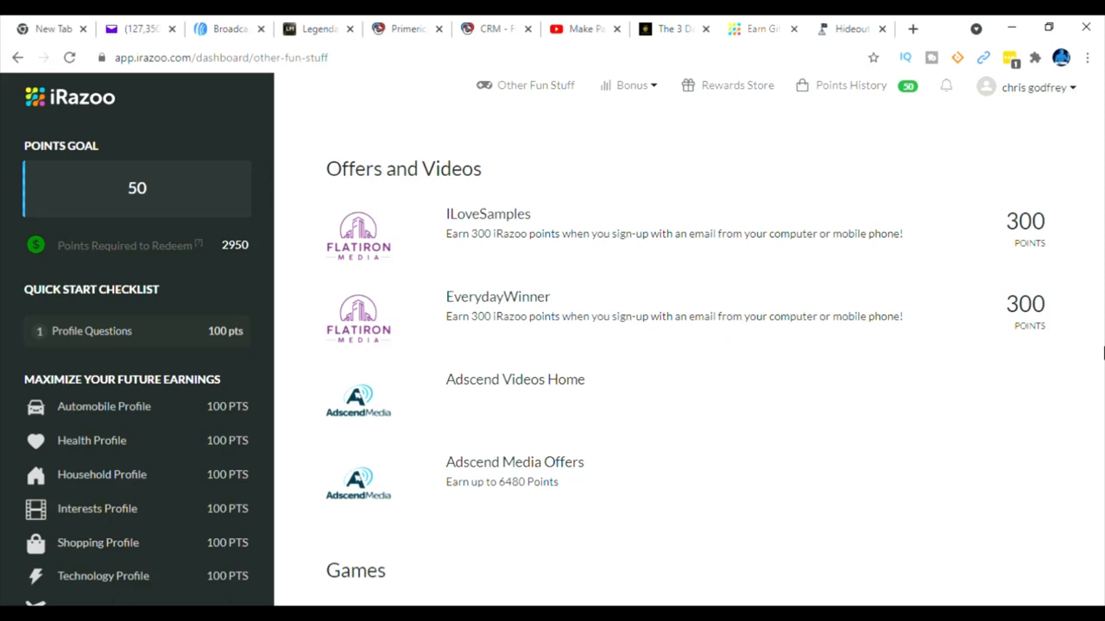
pyautogui.scroll(-3)
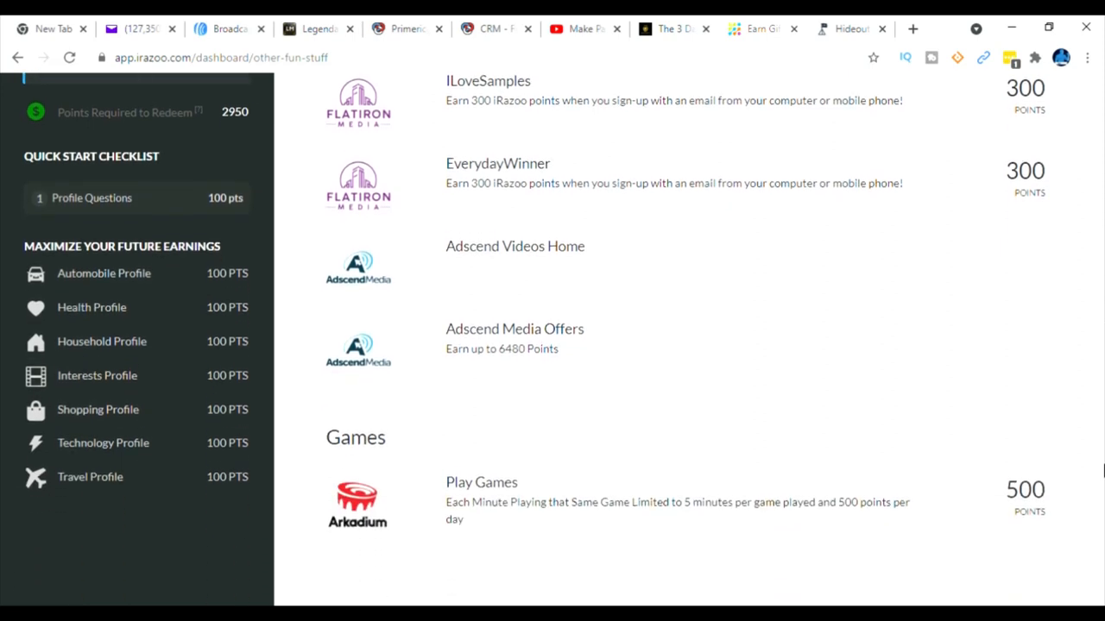
pyautogui.moveTo(867, 521)
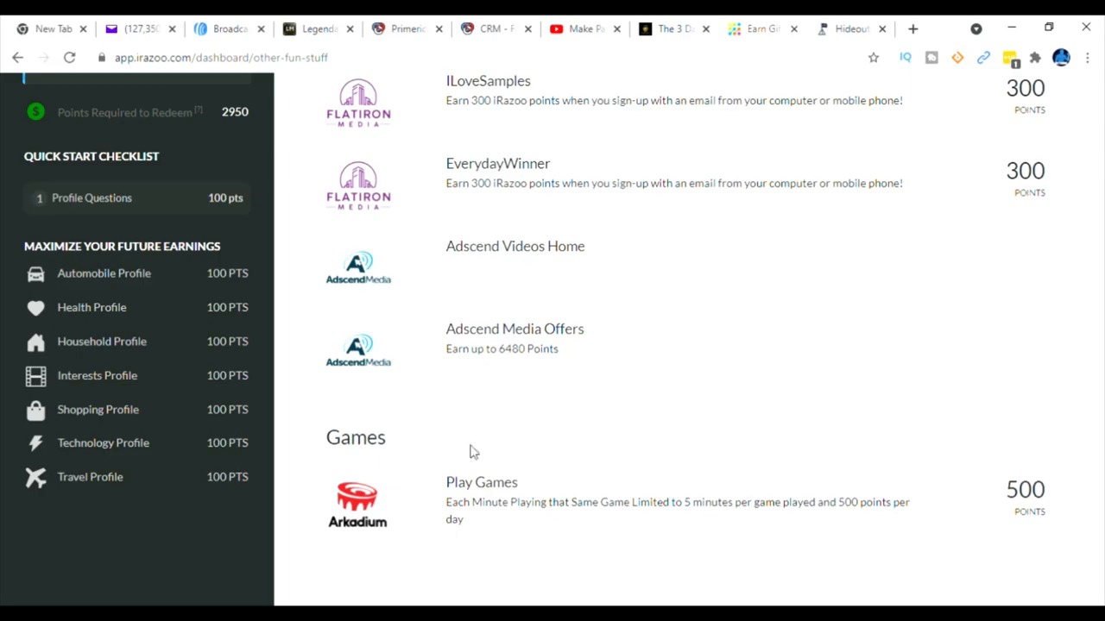
# Step: Launch the Arkadium games portal and browse its All Games catalog from Klondike Solitaire to word games
pyautogui.click(480, 481)
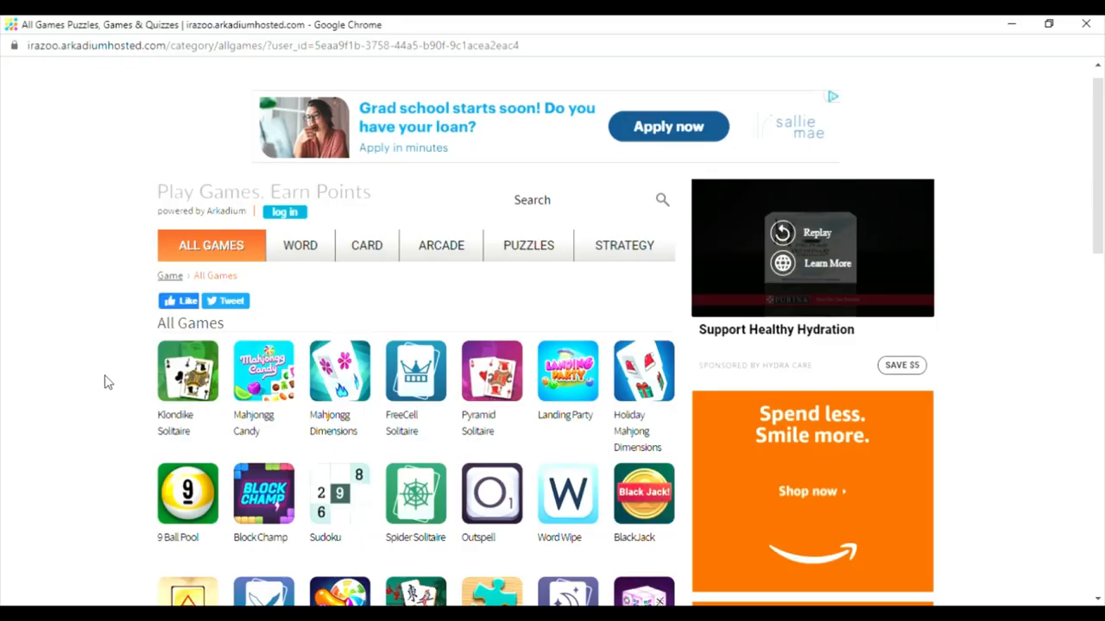
pyautogui.moveTo(125, 438)
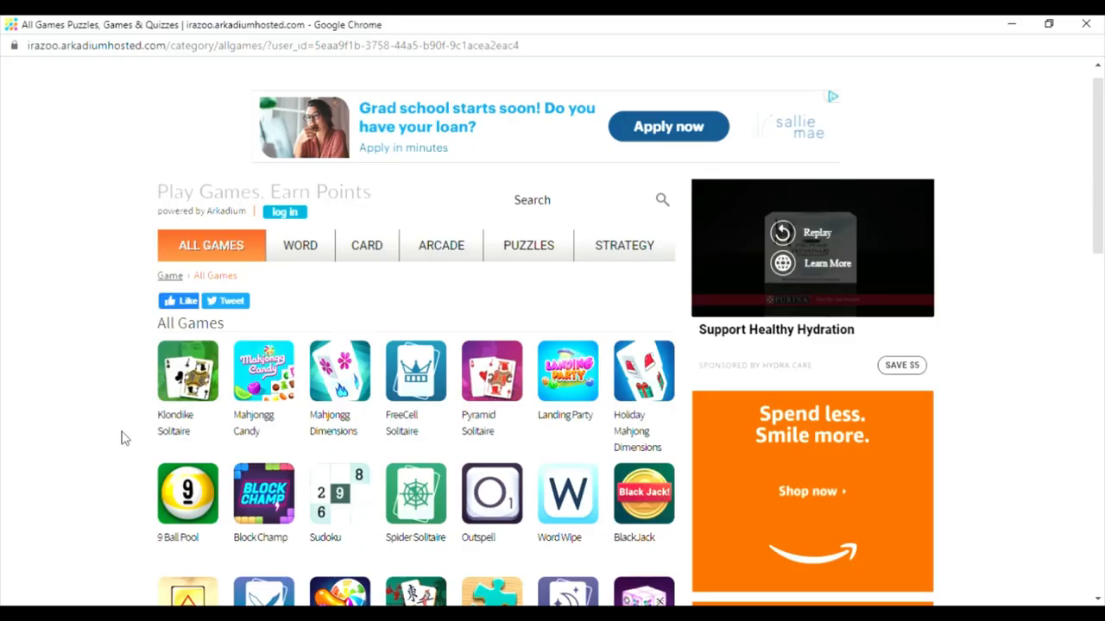
pyautogui.moveTo(181, 394)
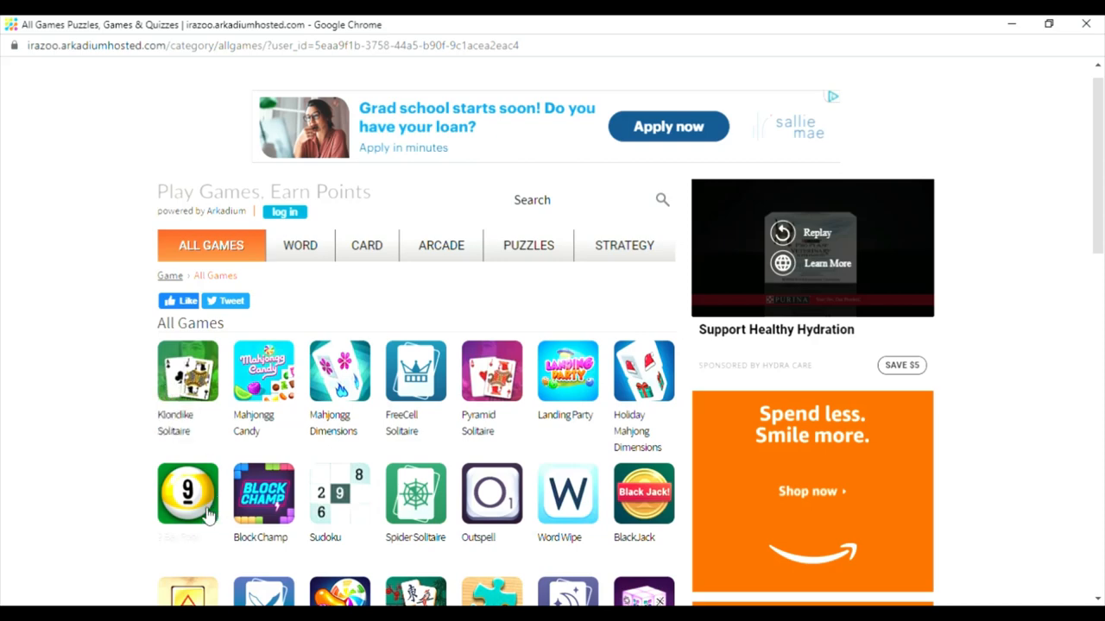
pyautogui.moveTo(642, 494)
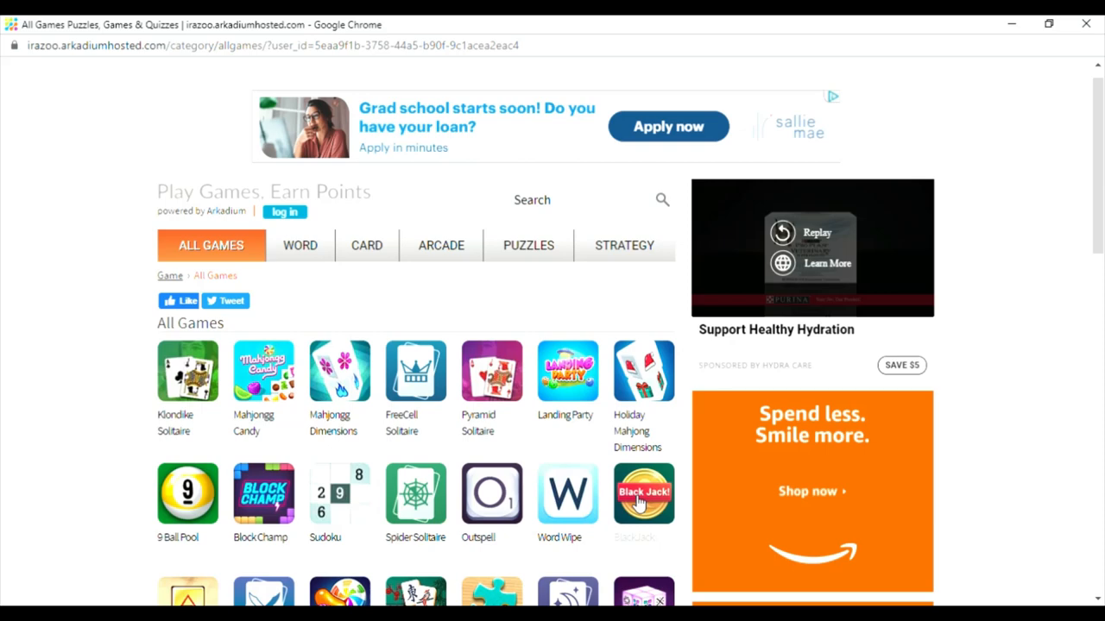
pyautogui.scroll(-3)
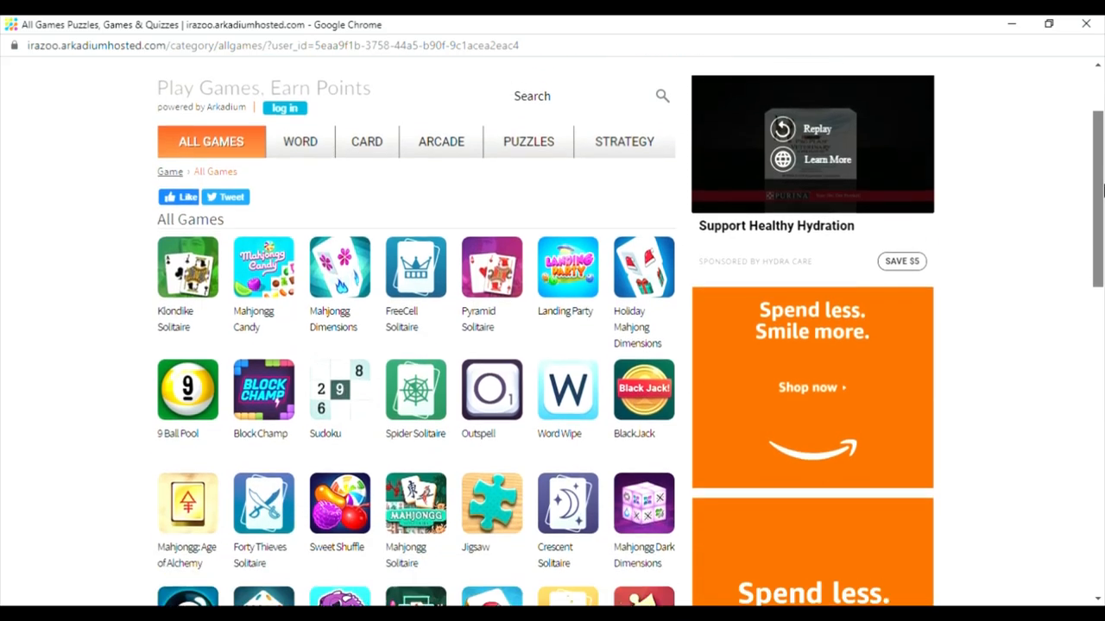
pyautogui.scroll(-3)
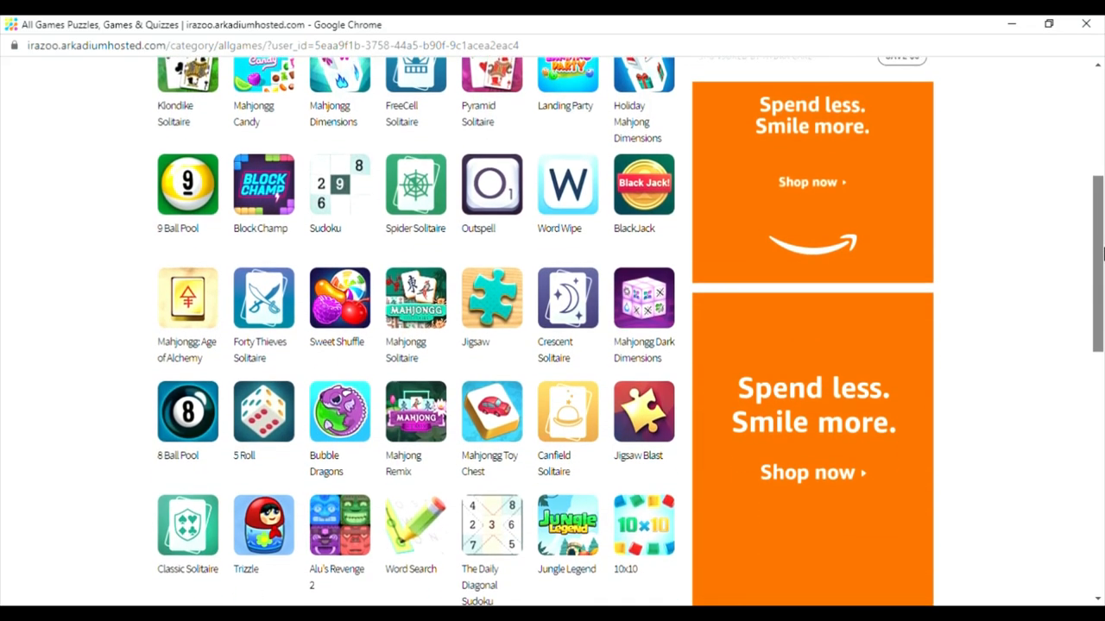
pyautogui.scroll(-3)
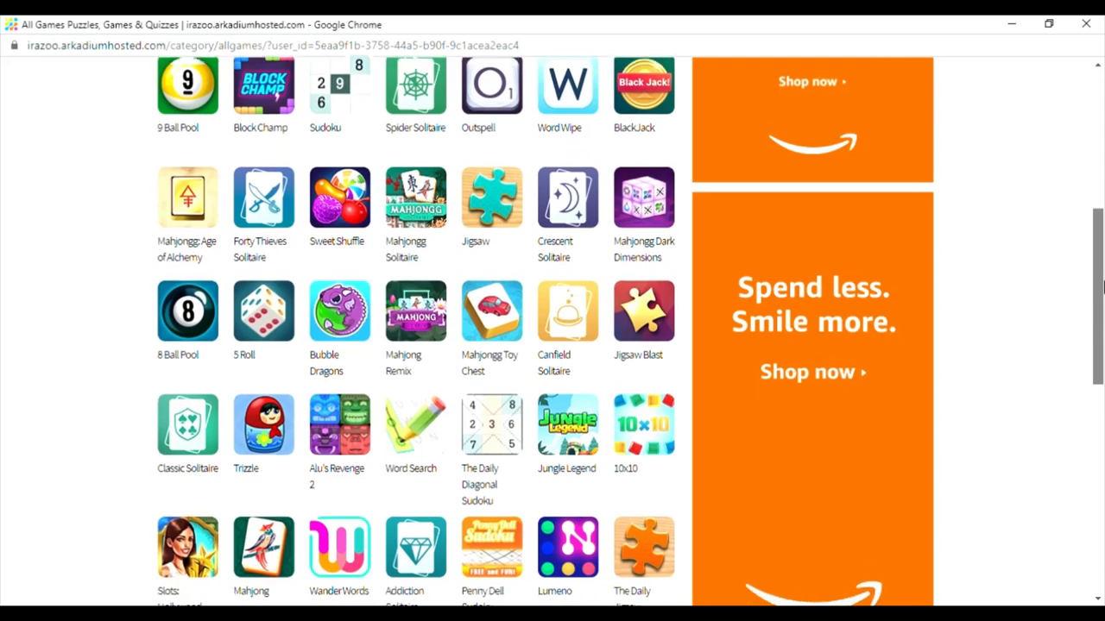
pyautogui.scroll(-3)
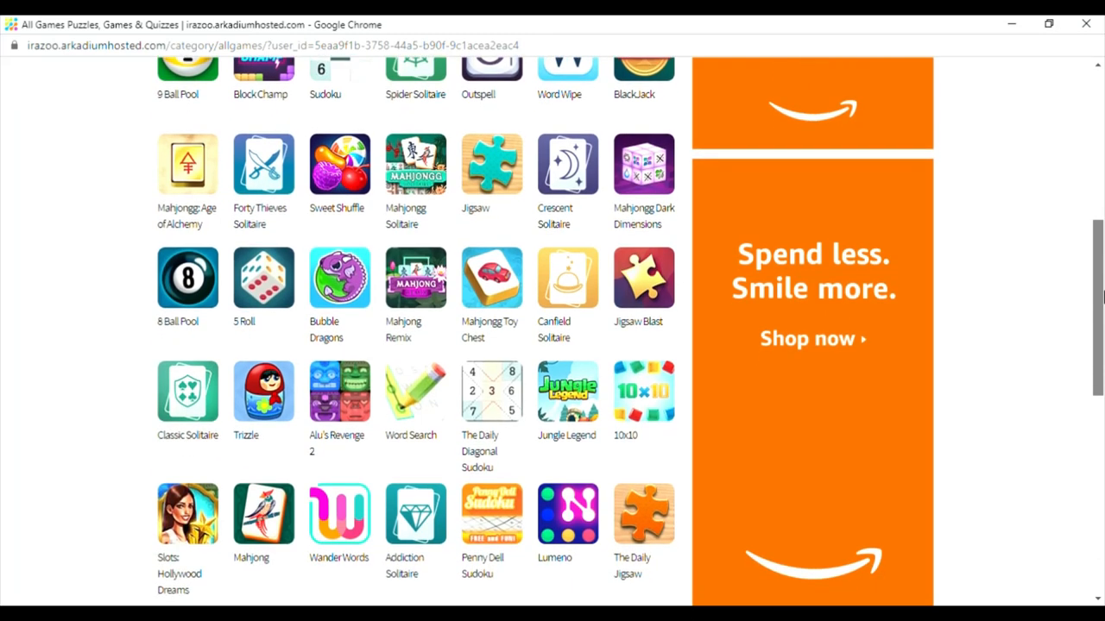
pyautogui.scroll(-3)
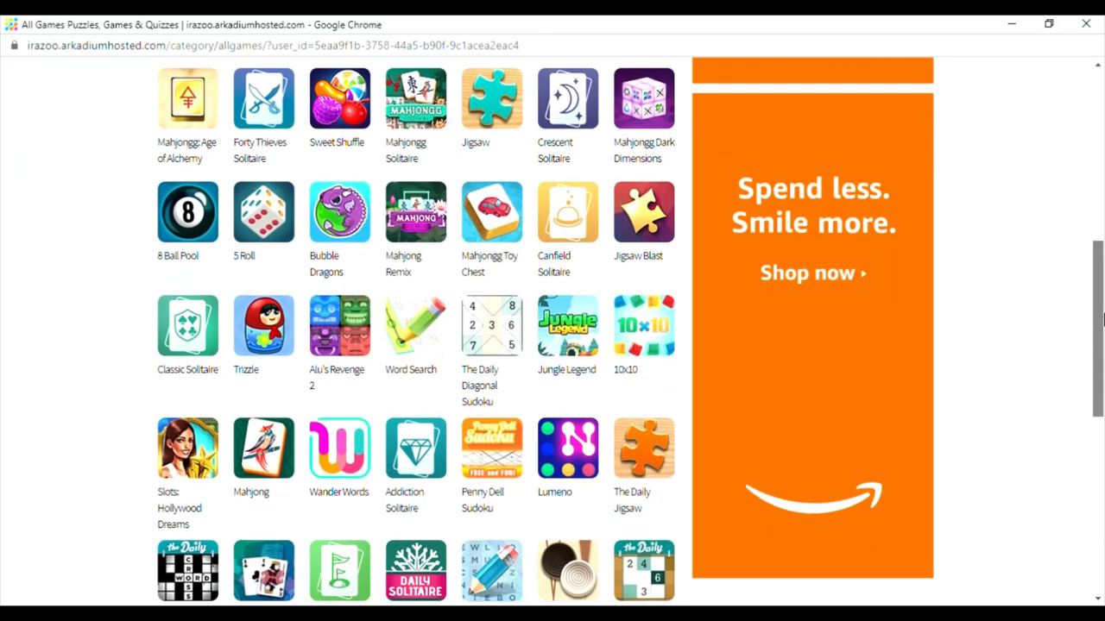
pyautogui.scroll(3)
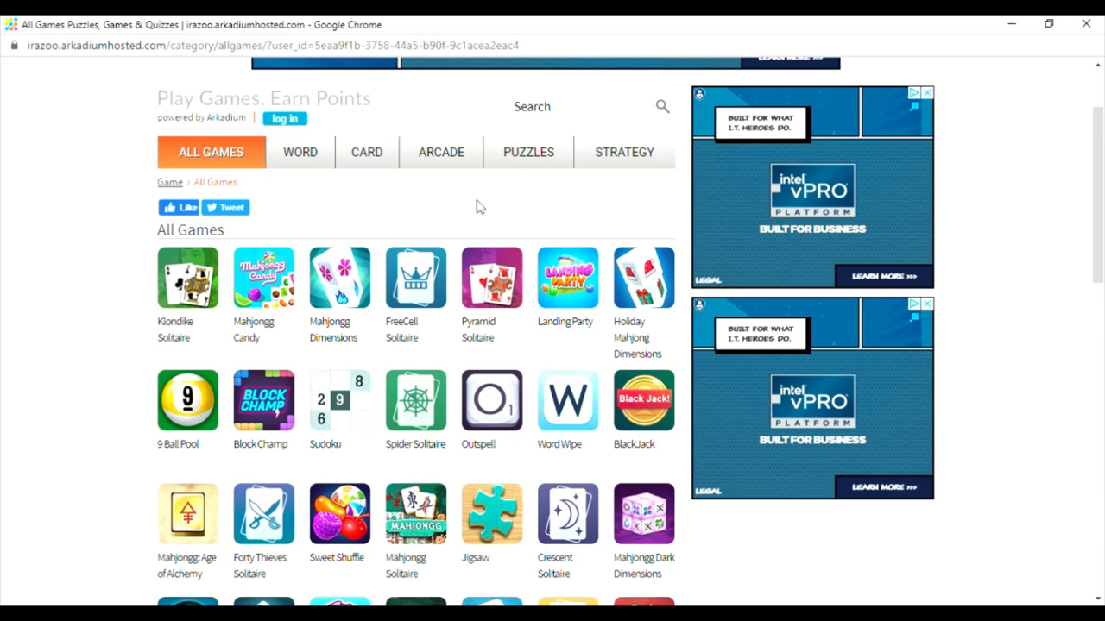
pyautogui.moveTo(260, 192)
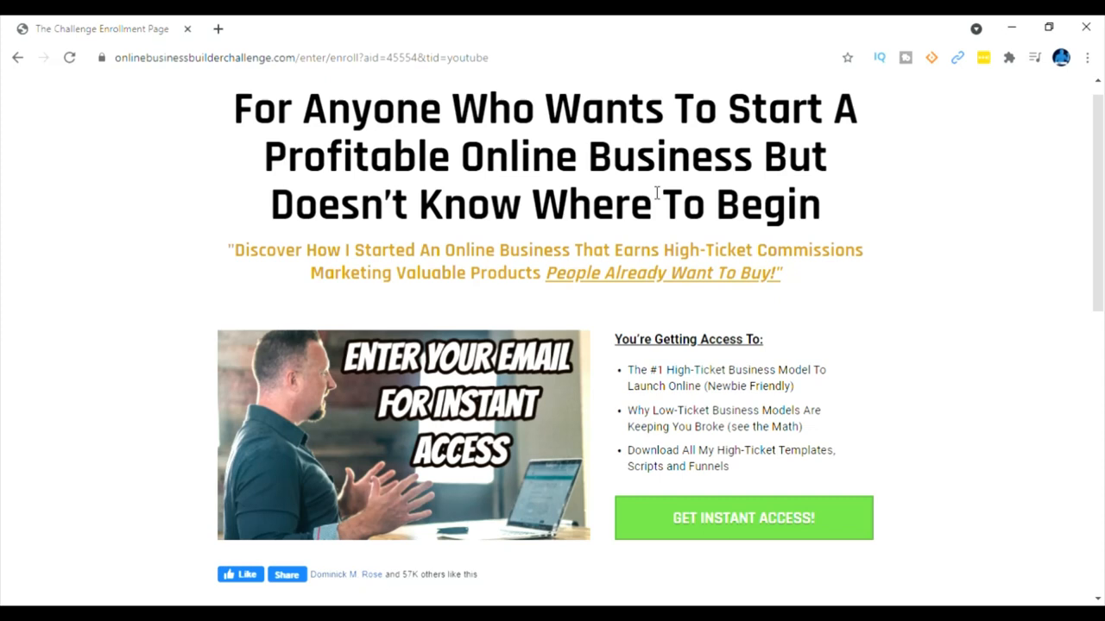
pyautogui.moveTo(642, 262)
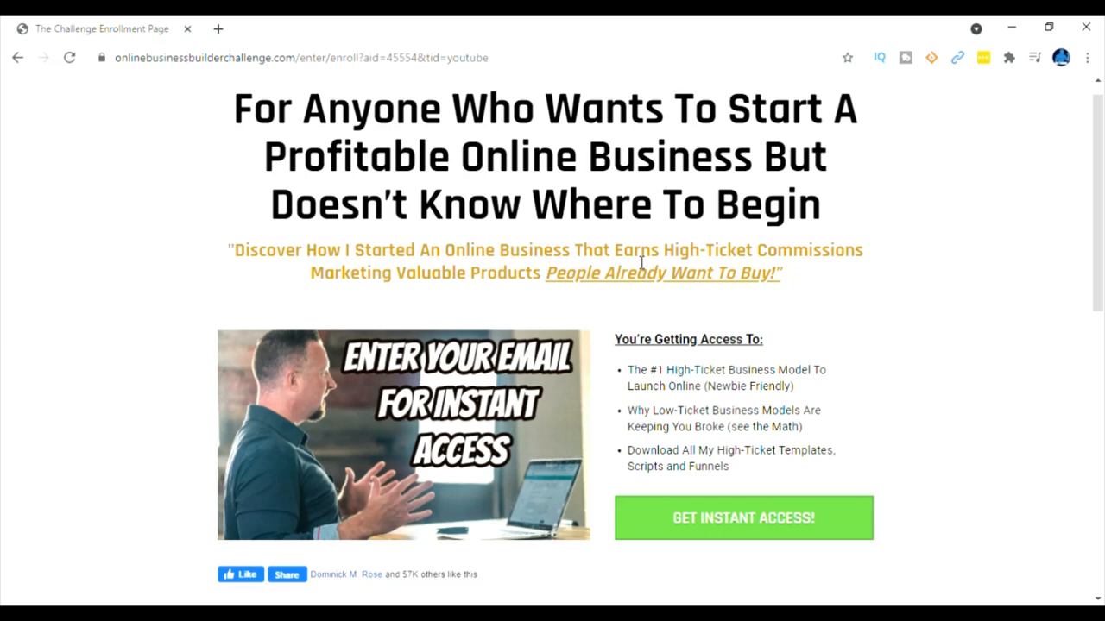
pyautogui.moveTo(732, 366)
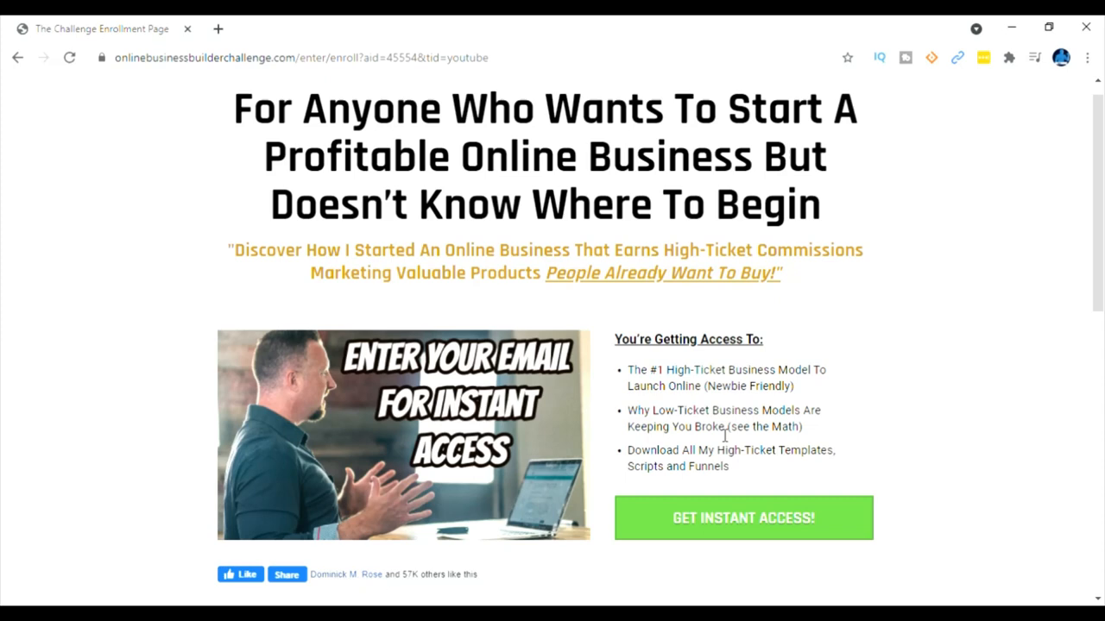
pyautogui.moveTo(718, 461)
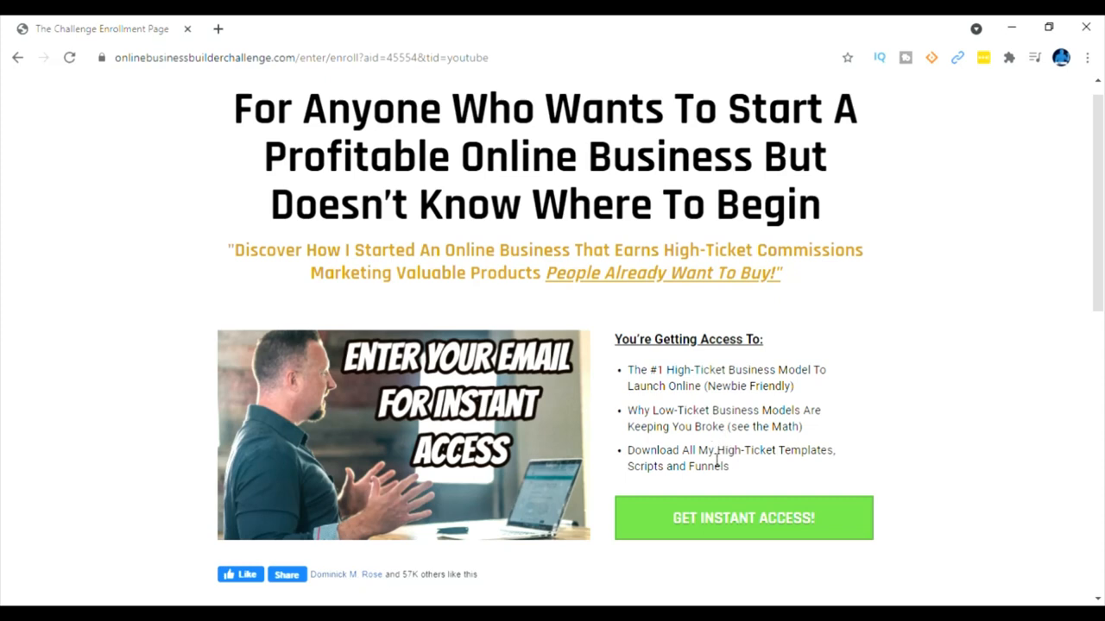